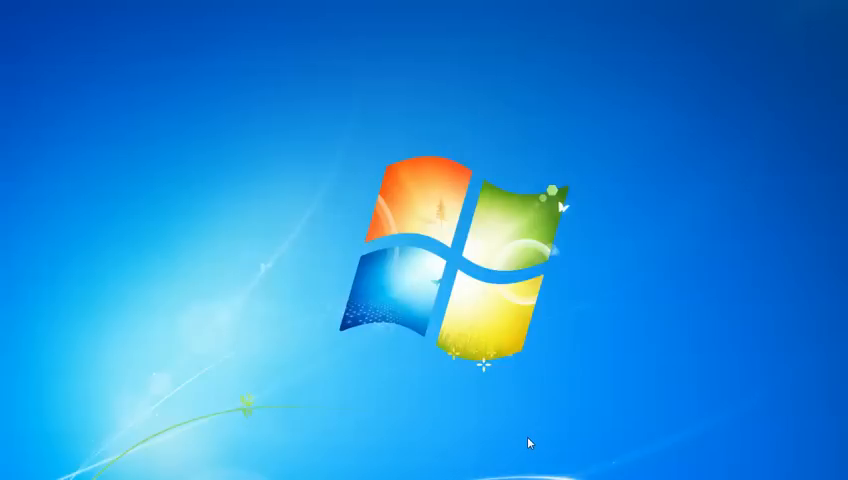
pyautogui.moveTo(316, 456)
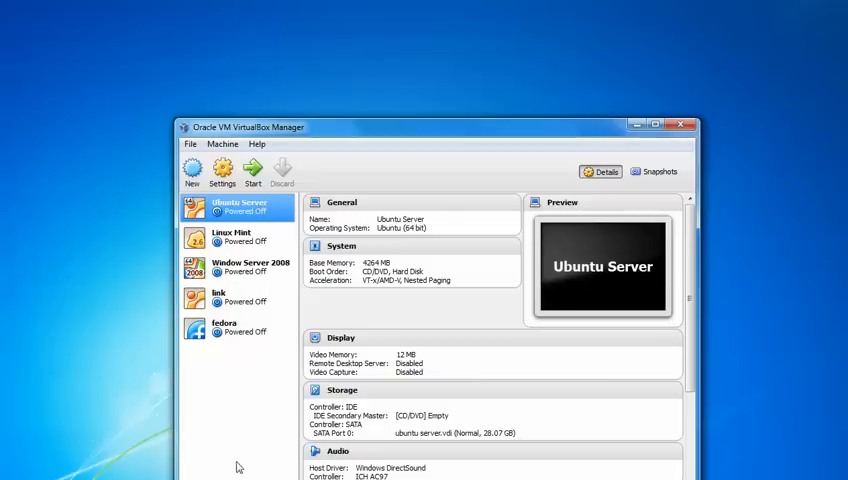
pyautogui.moveTo(292, 116)
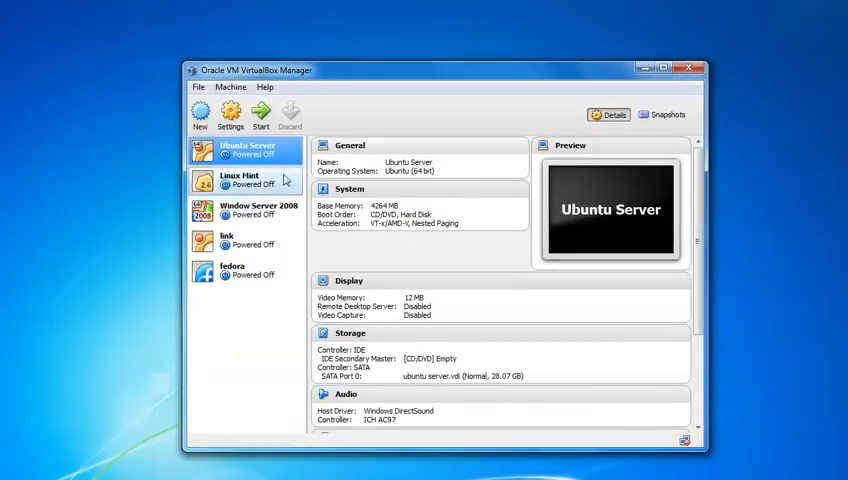
pyautogui.moveTo(200, 112)
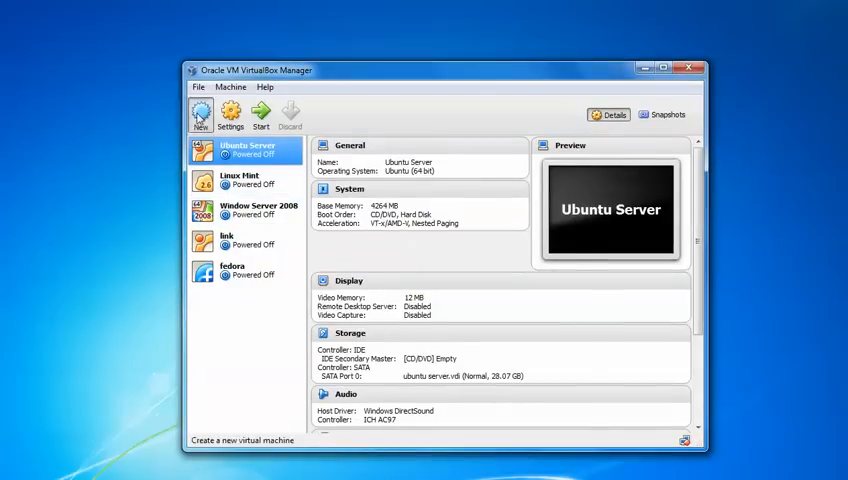
# Create a new virtual machine named redhat, type Linux, version Red Hat (32 bit)
pyautogui.click(200, 112)
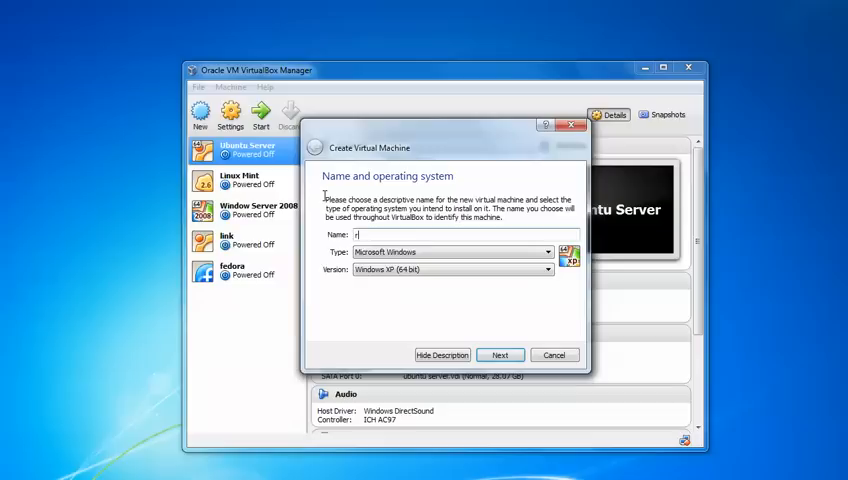
pyautogui.write('edhat')
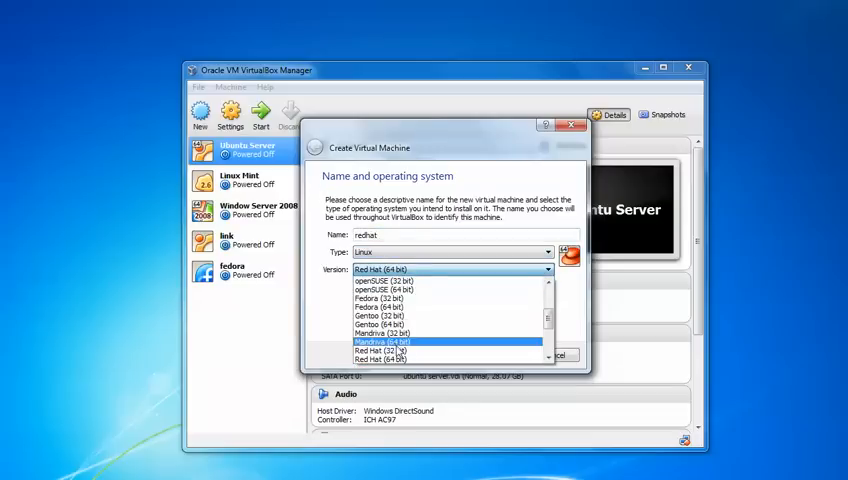
pyautogui.click(400, 352)
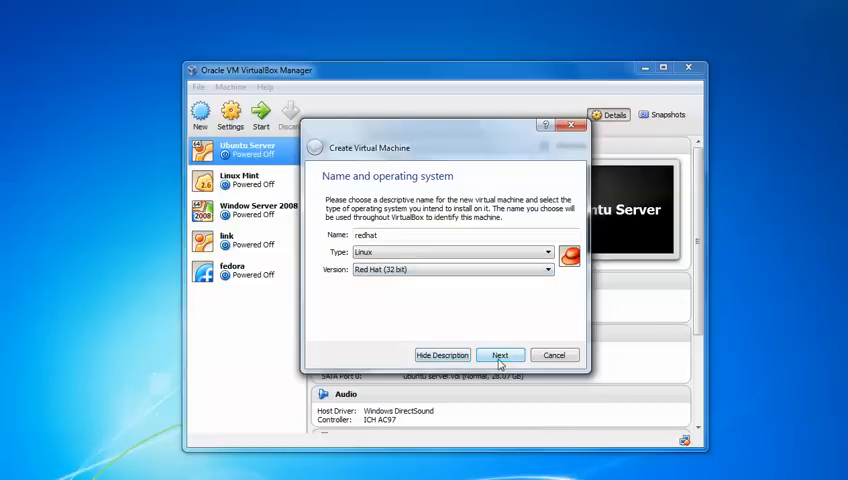
pyautogui.click(500, 356)
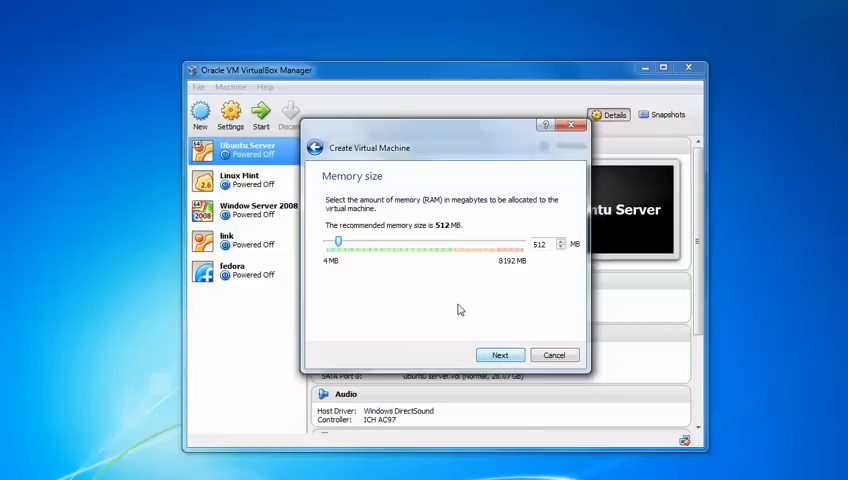
# Allocate about 4629 MB of memory and continue to the hard drive step
pyautogui.moveTo(348, 244); pyautogui.dragTo(360, 244)
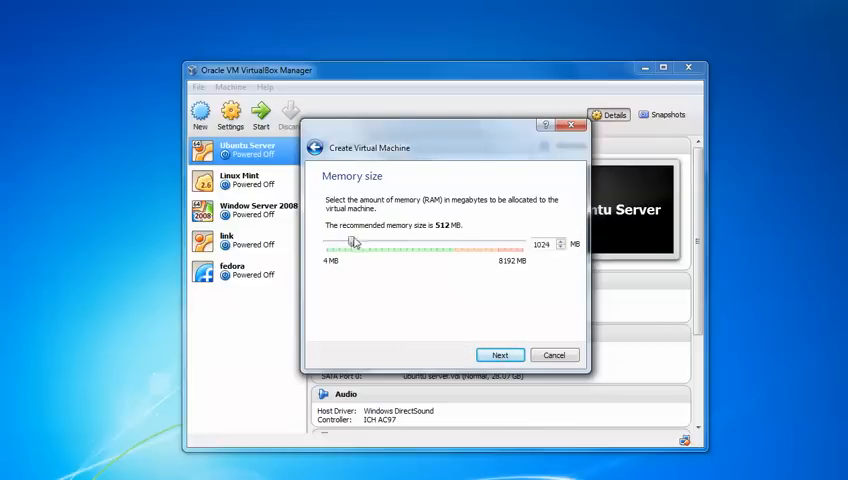
pyautogui.moveTo(352, 242); pyautogui.dragTo(432, 242)
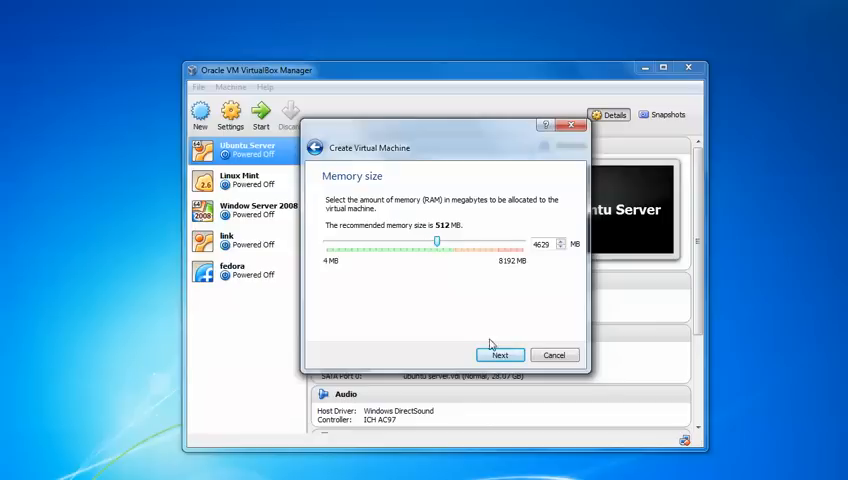
pyautogui.click(500, 356)
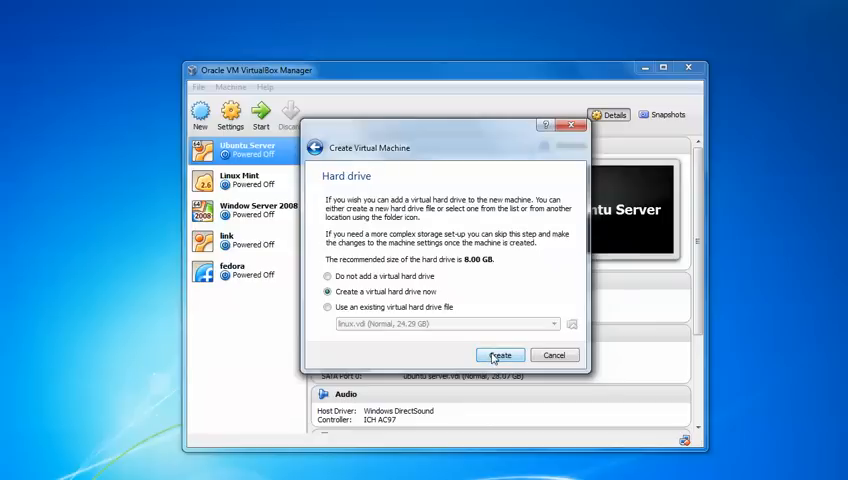
# Create a new virtual hard drive, keeping VDI format and dynamic allocation
pyautogui.click(500, 356)
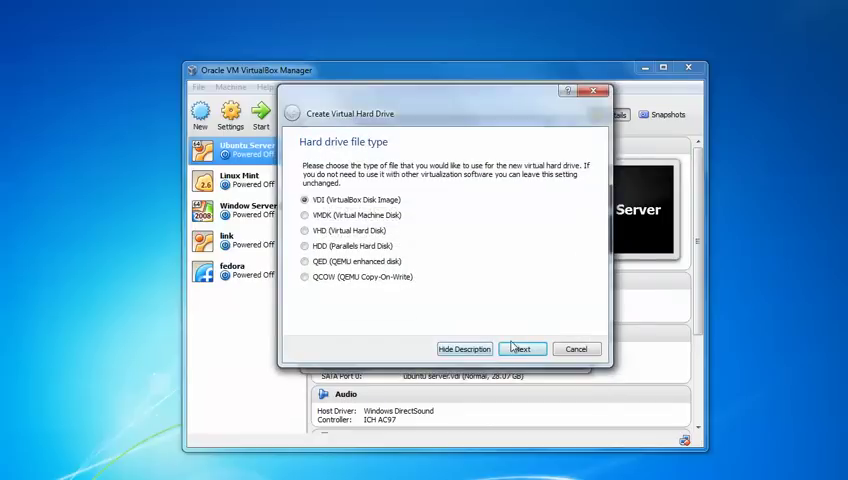
pyautogui.click(524, 348)
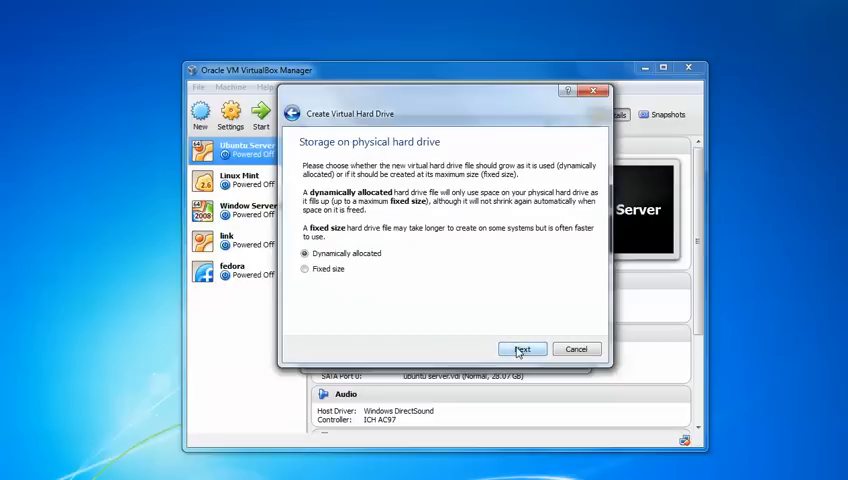
pyautogui.click(522, 348)
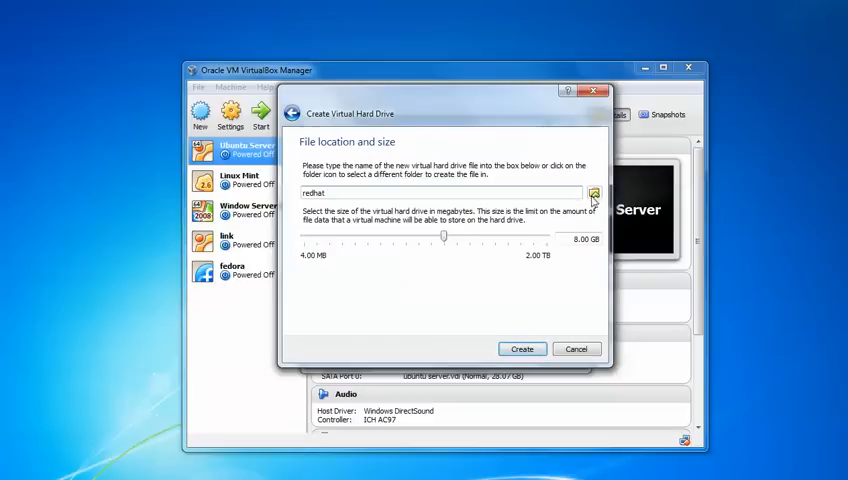
pyautogui.moveTo(592, 192)
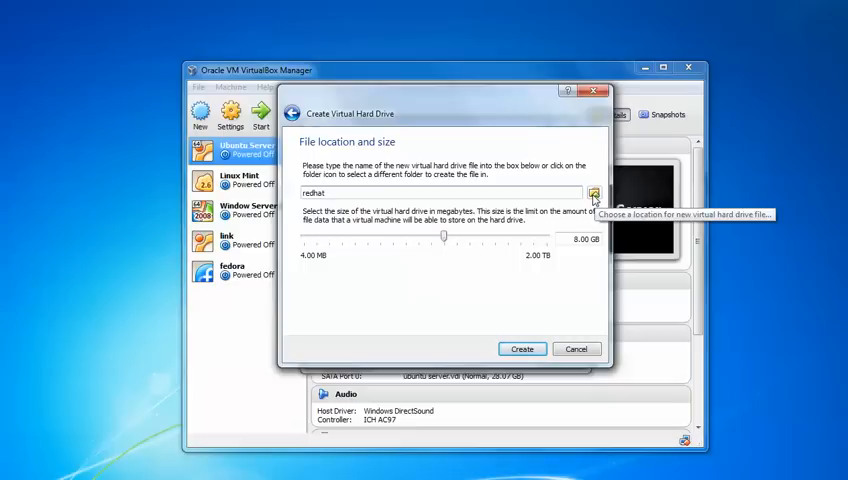
# Set the disk file location and size to 29.75 GB, then create the machine
pyautogui.click(596, 192)
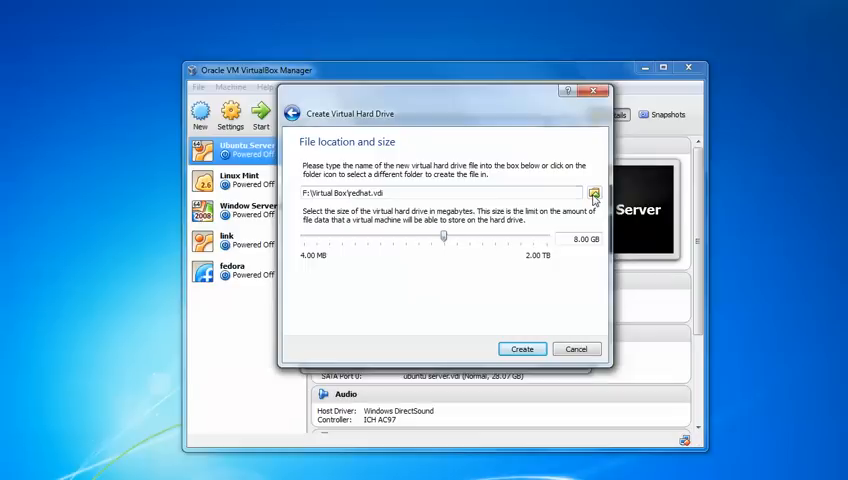
pyautogui.moveTo(448, 236); pyautogui.dragTo(470, 236)
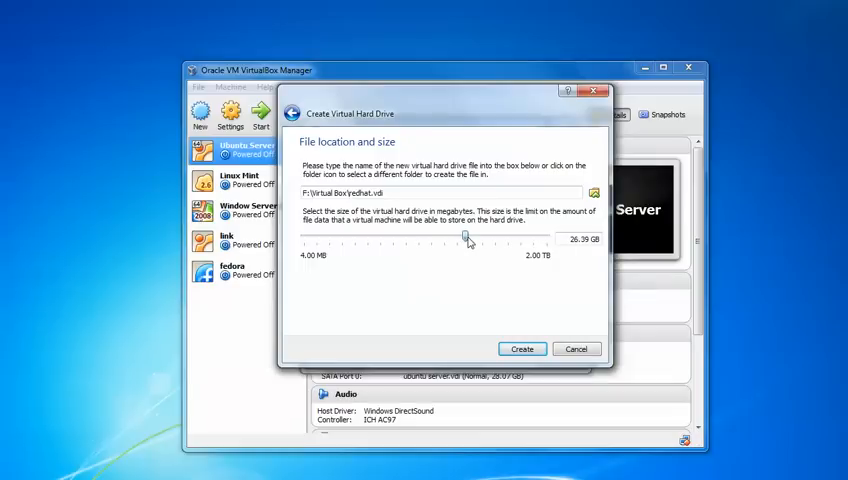
pyautogui.moveTo(476, 232); pyautogui.dragTo(468, 232)
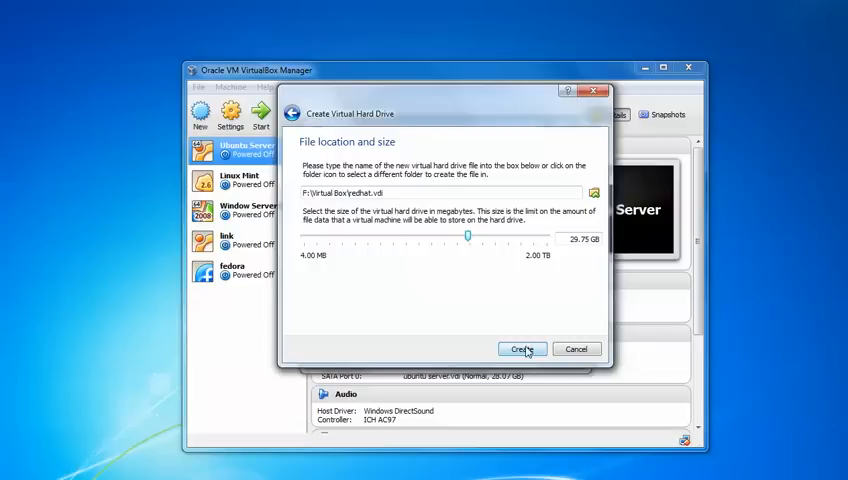
pyautogui.click(520, 348)
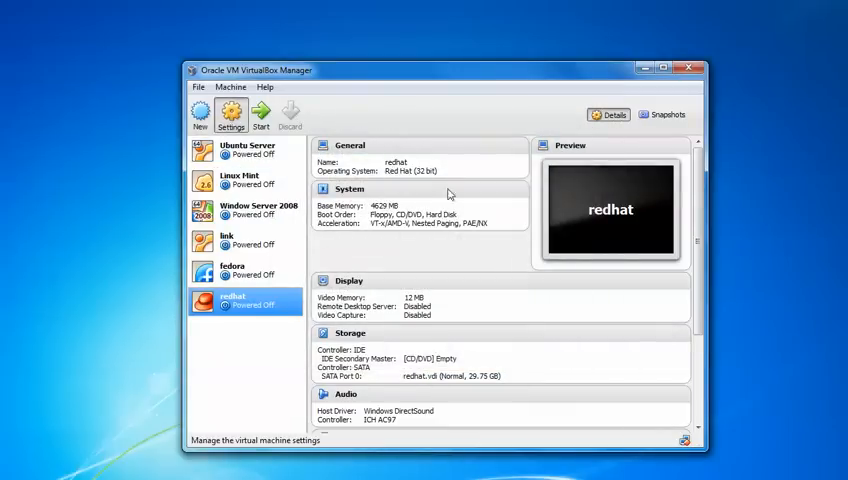
# Load the rhel-server-6.1-i386-dvd.iso image into the redhat machine's empty optical drive
pyautogui.click(230, 112)
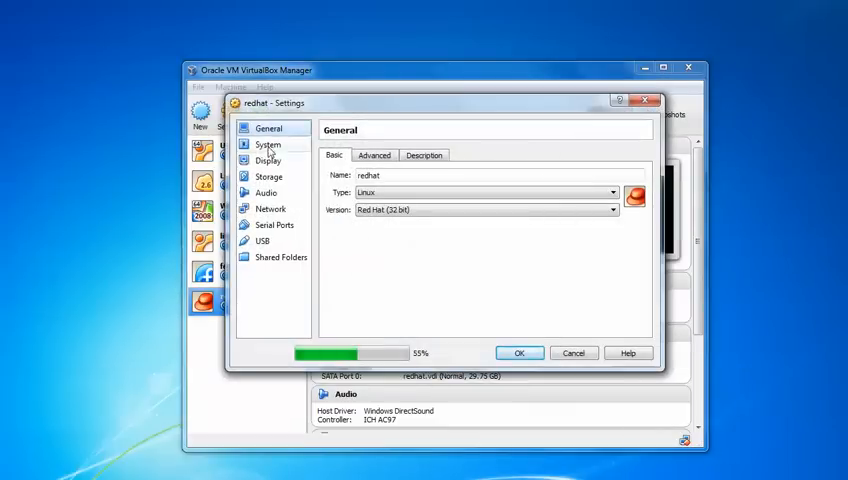
pyautogui.click(268, 144)
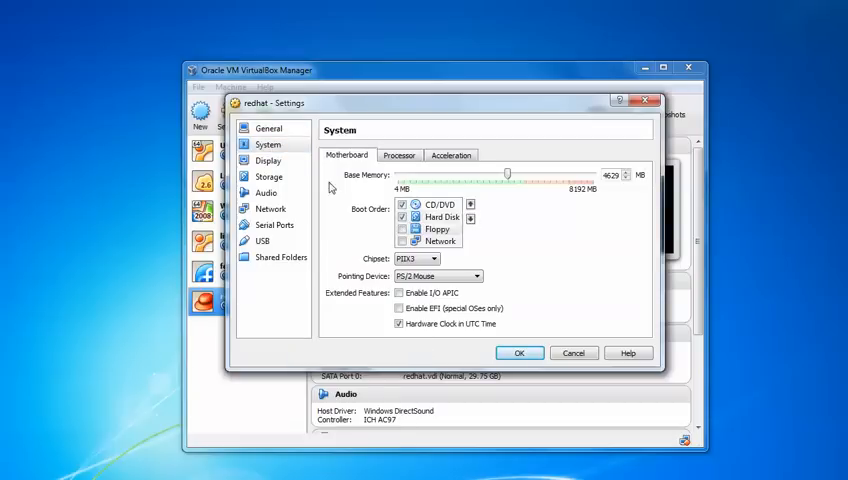
pyautogui.click(268, 176)
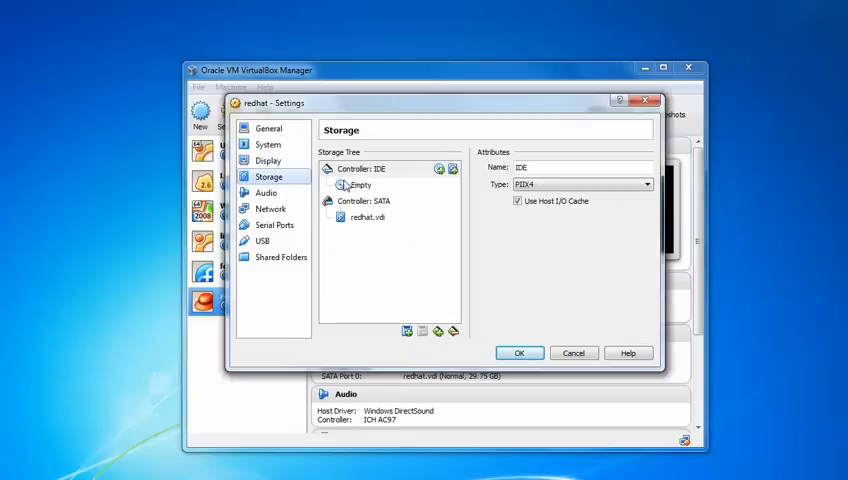
pyautogui.click(356, 184)
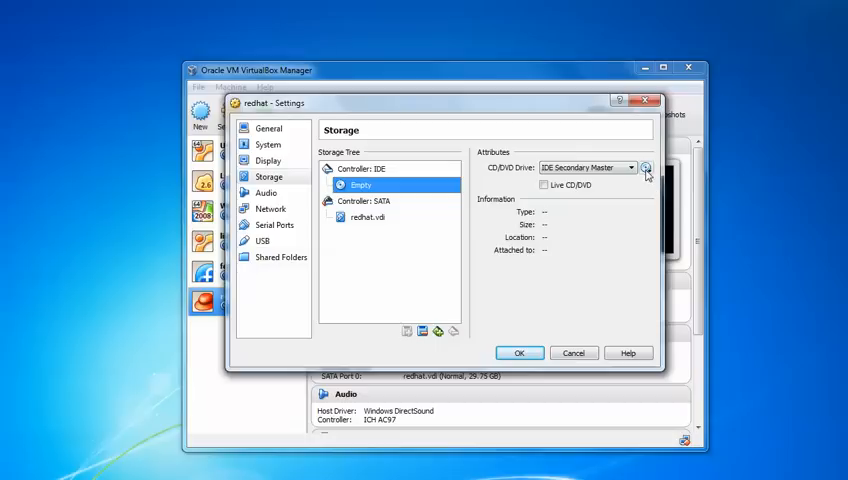
pyautogui.click(648, 168)
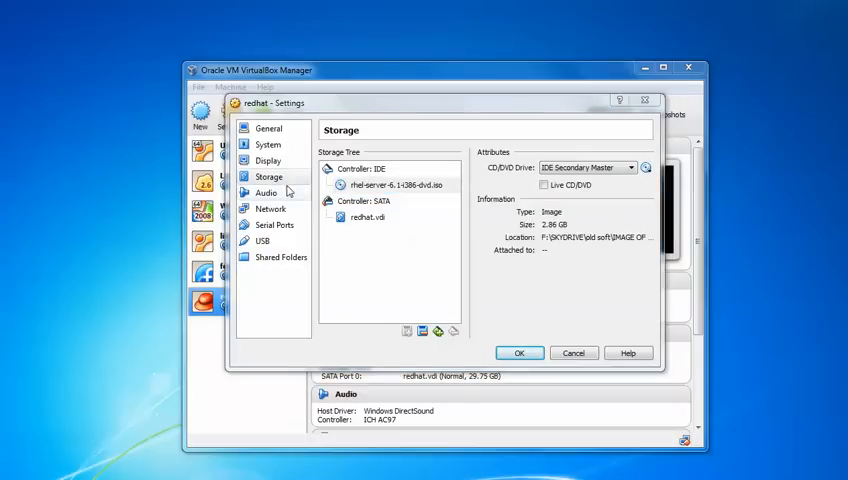
# Attach the network adapter as Bridged Adapter and save the machine settings
pyautogui.click(268, 208)
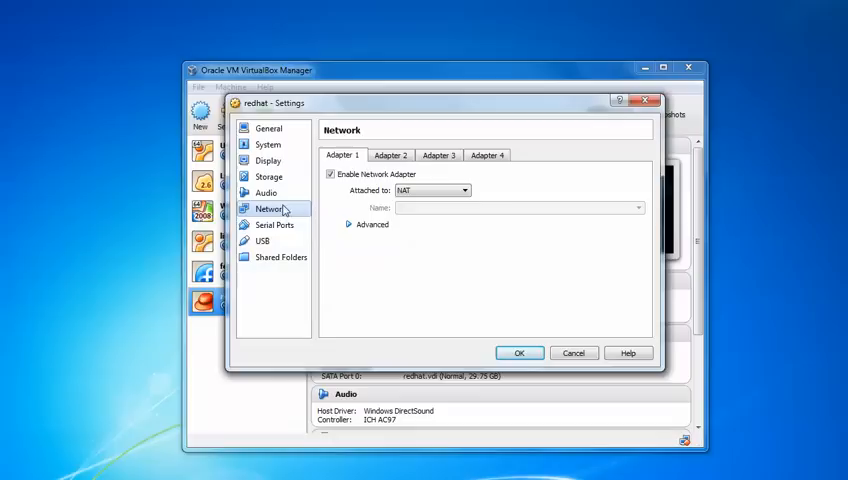
pyautogui.click(464, 190)
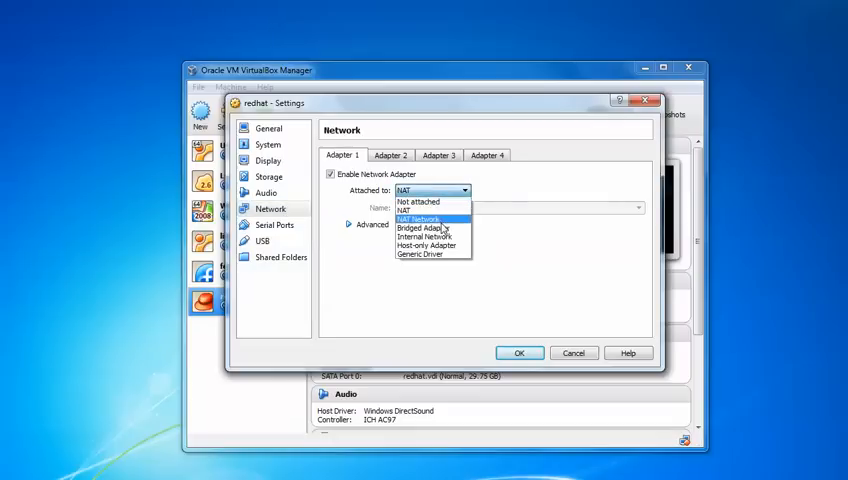
pyautogui.click(424, 228)
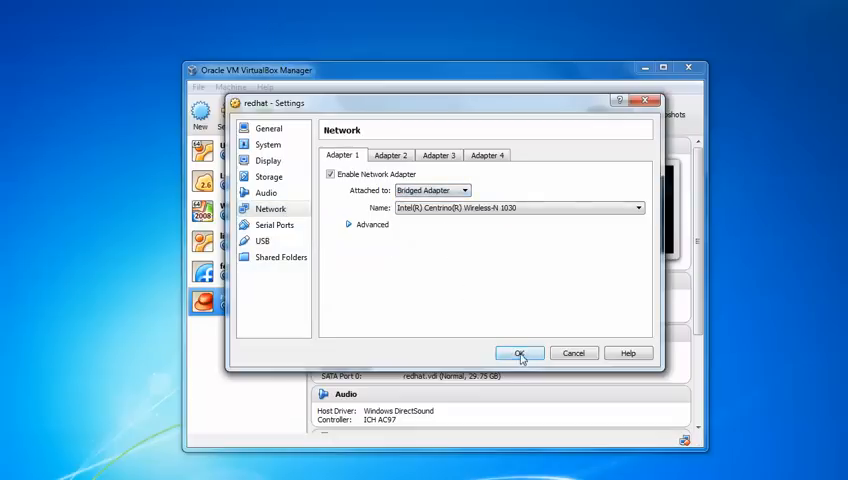
pyautogui.click(520, 352)
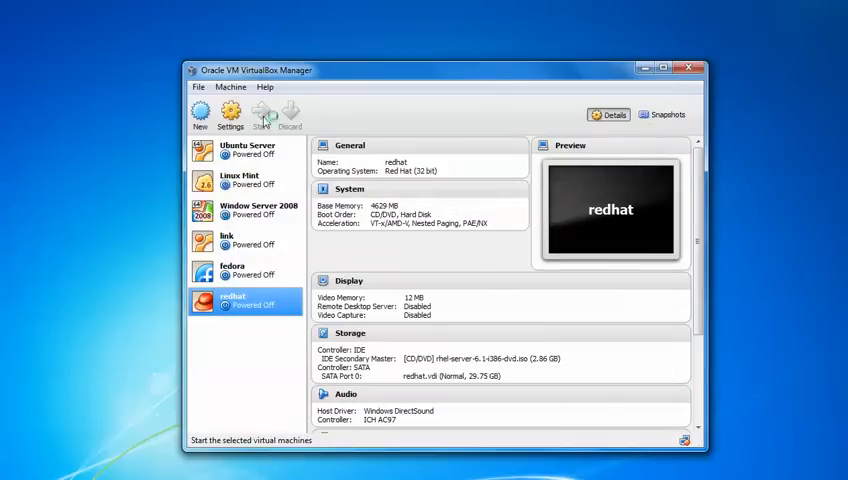
# Start the redhat machine and choose 'Install or upgrade an existing system' at the boot menu
pyautogui.click(260, 116)
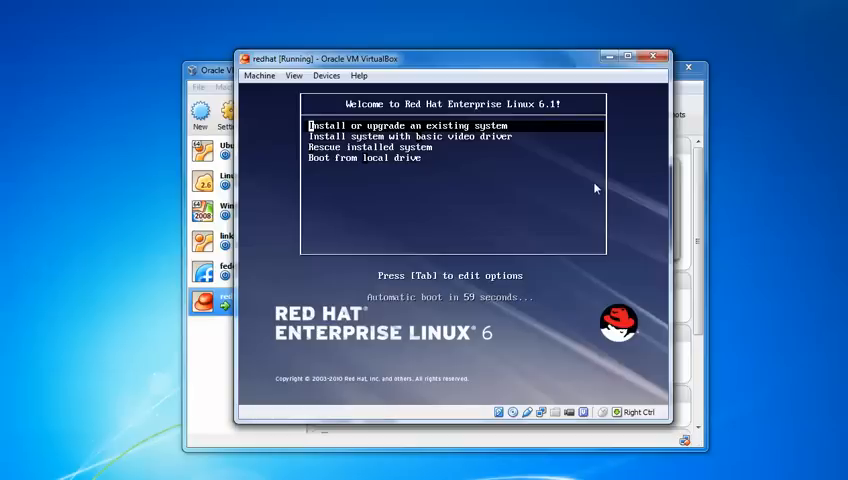
pyautogui.moveTo(414, 176)
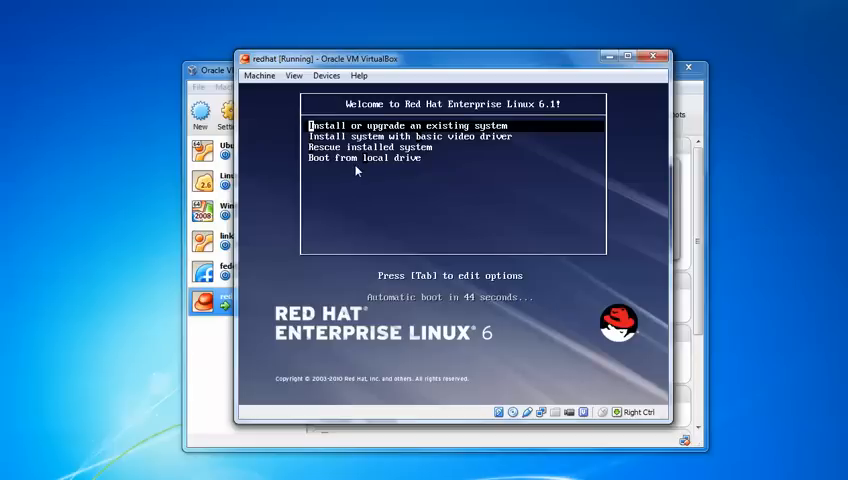
pyautogui.moveTo(400, 160)
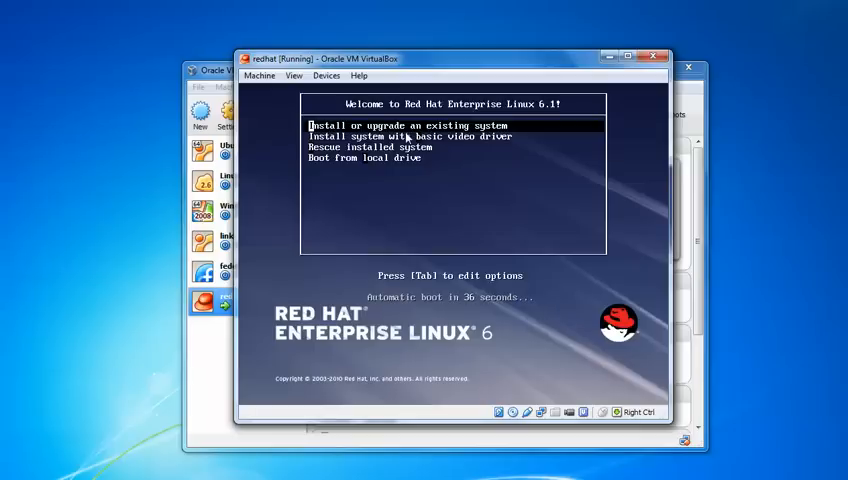
pyautogui.press('Return')
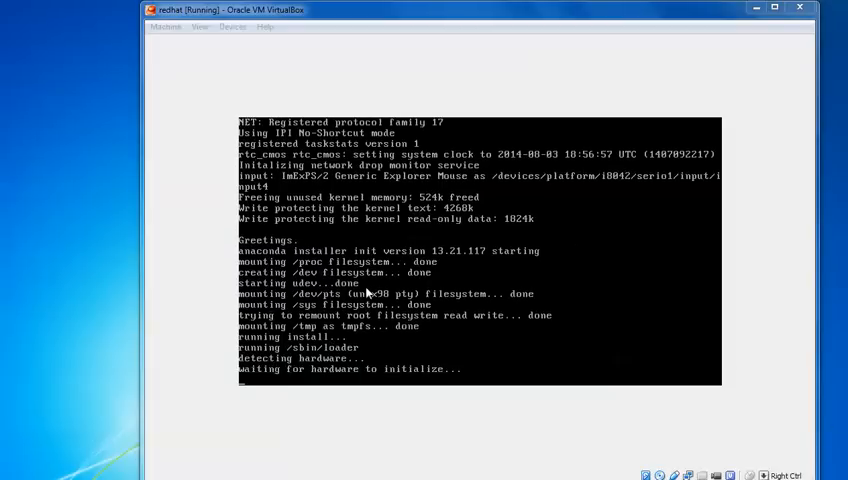
# Skip the media test in the Disc Found dialog to reach the graphical installer
pyautogui.scroll(-3)
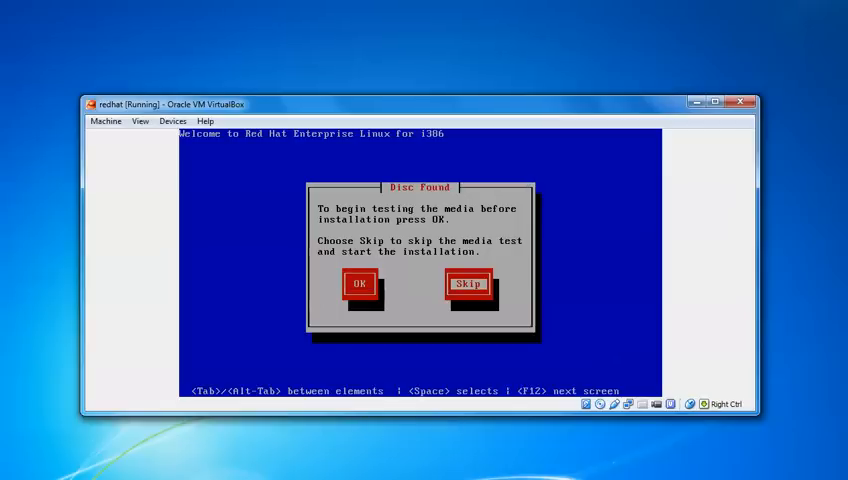
pyautogui.click(470, 284)
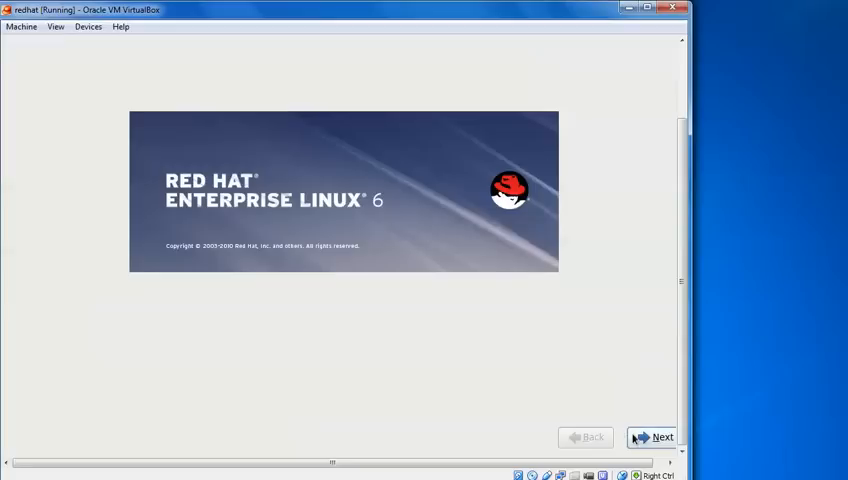
# Continue past the welcome screen keeping the U.S. English keyboard layout
pyautogui.click(658, 436)
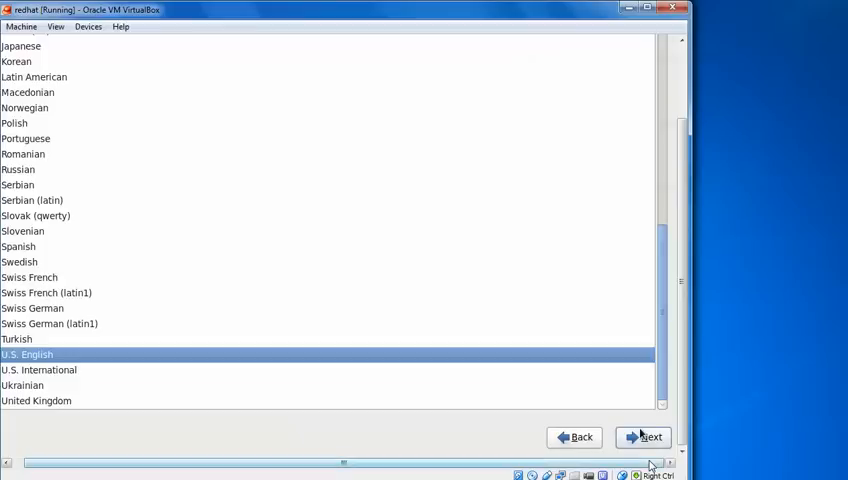
pyautogui.moveTo(640, 428)
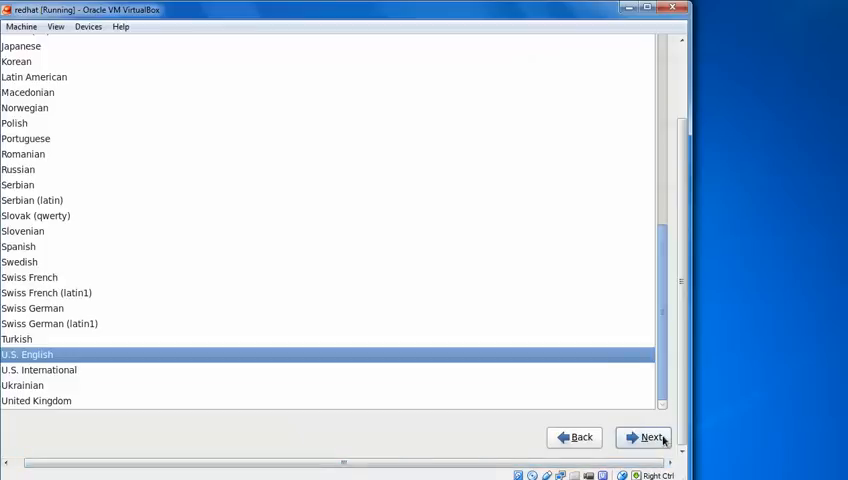
pyautogui.click(644, 436)
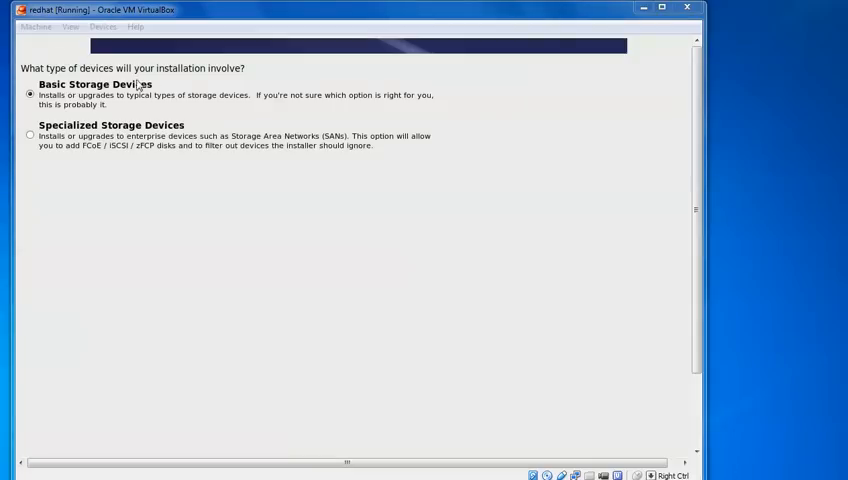
pyautogui.moveTo(120, 112)
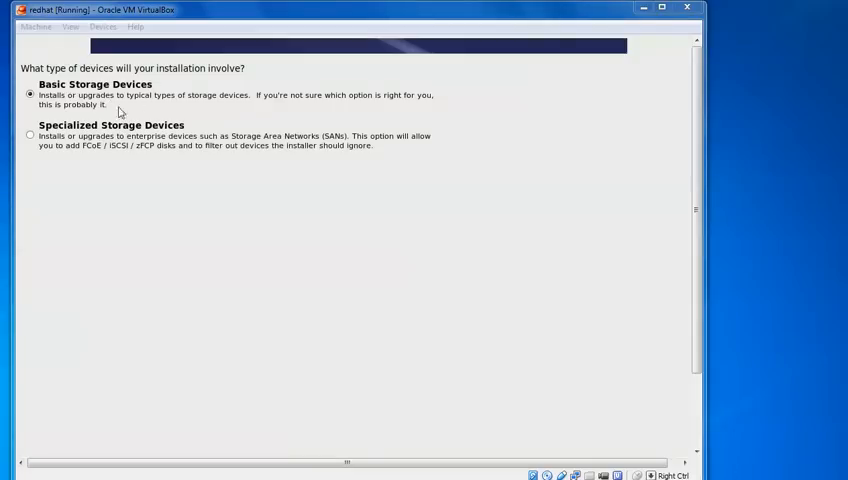
pyautogui.moveTo(126, 136)
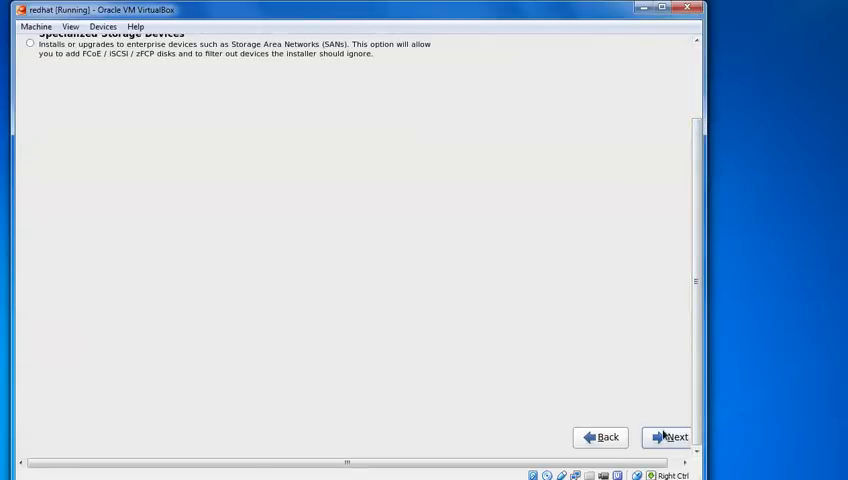
# Confirm Basic Storage Devices, bringing up the ATA VBOX HARDDISK data warning
pyautogui.click(672, 436)
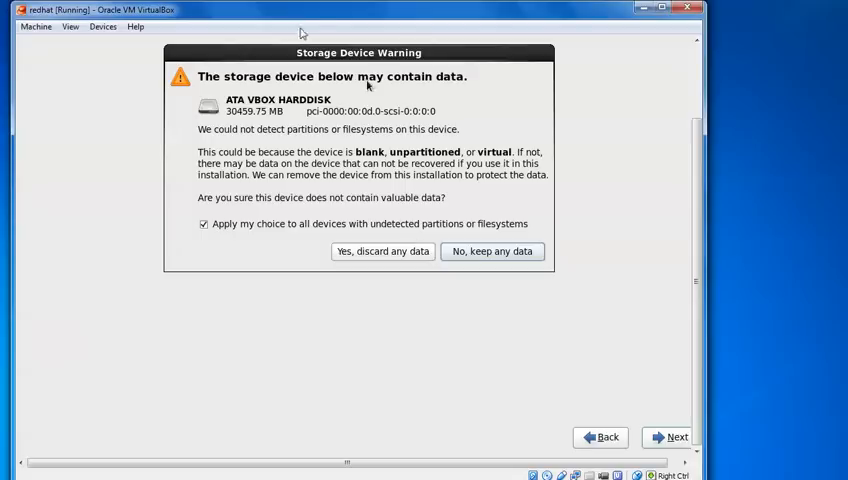
pyautogui.moveTo(388, 256)
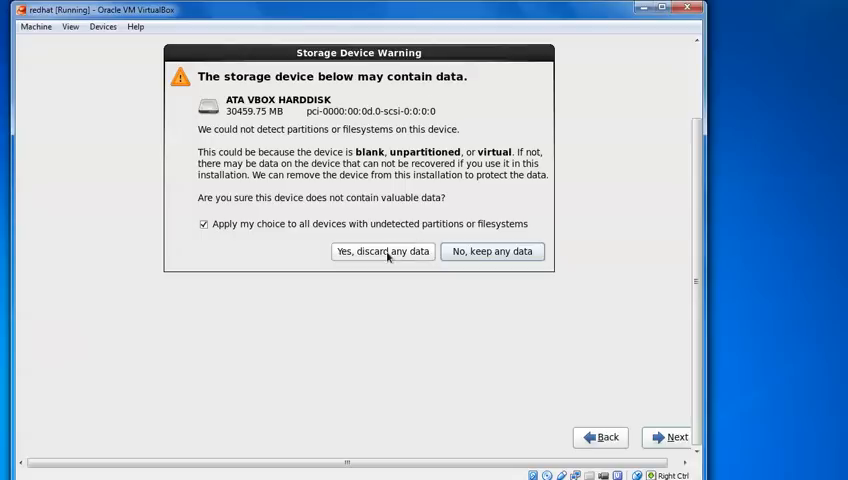
# Discard any data on the virtual disk and keep the default hostname
pyautogui.click(382, 252)
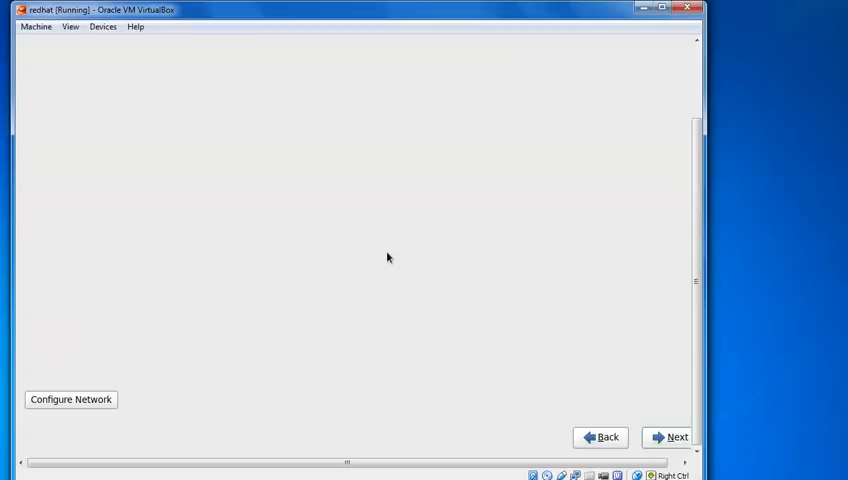
pyautogui.moveTo(126, 384)
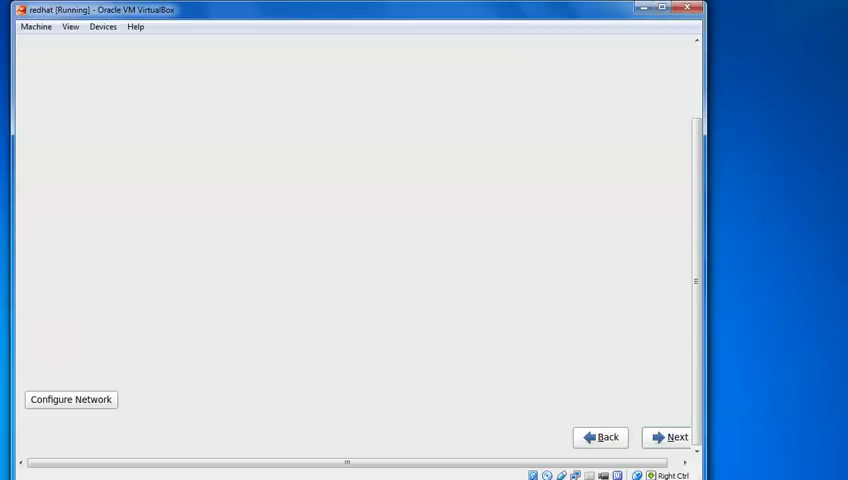
pyautogui.moveTo(636, 412)
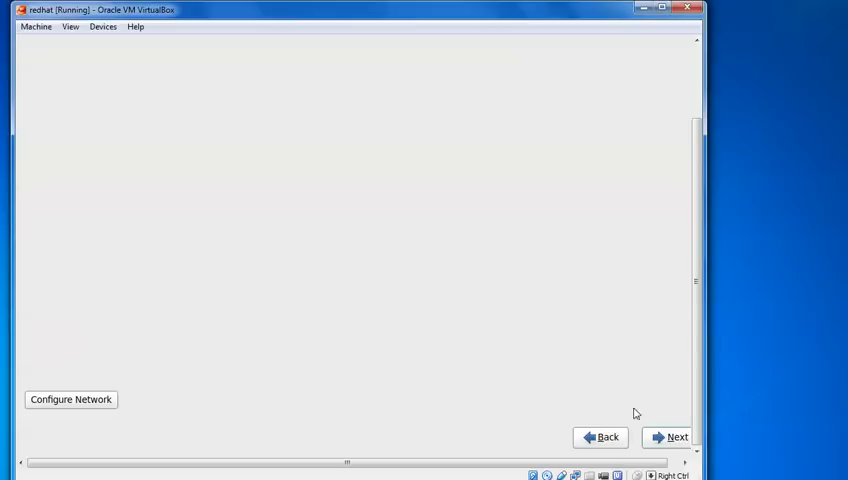
pyautogui.click(668, 436)
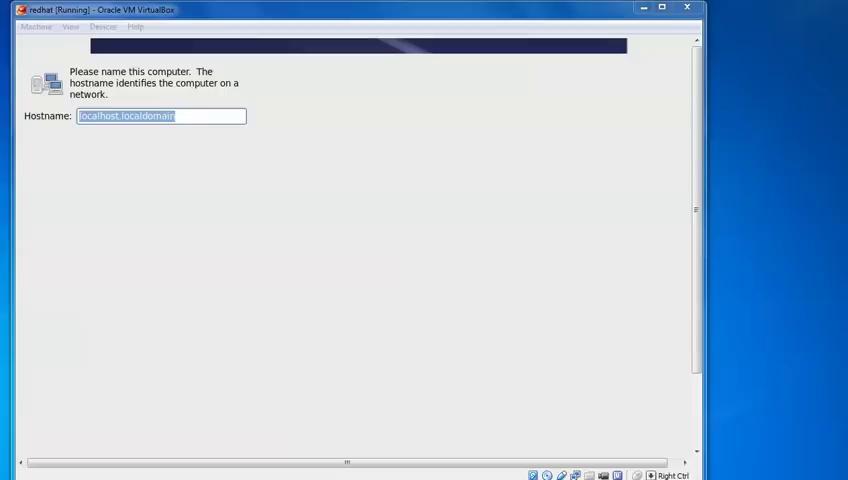
pyautogui.moveTo(244, 204)
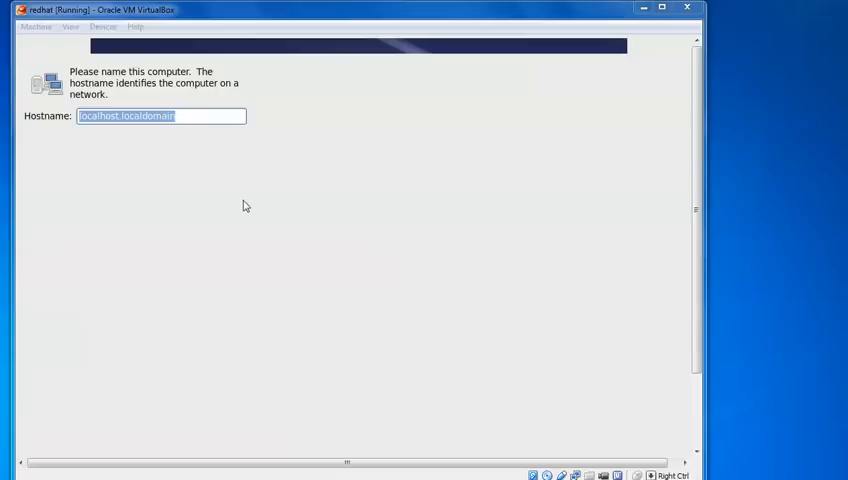
pyautogui.moveTo(548, 318)
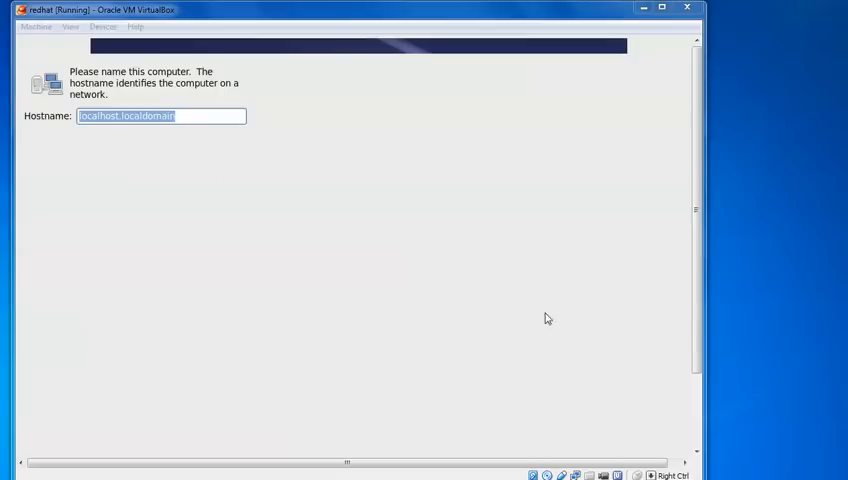
pyautogui.moveTo(692, 188)
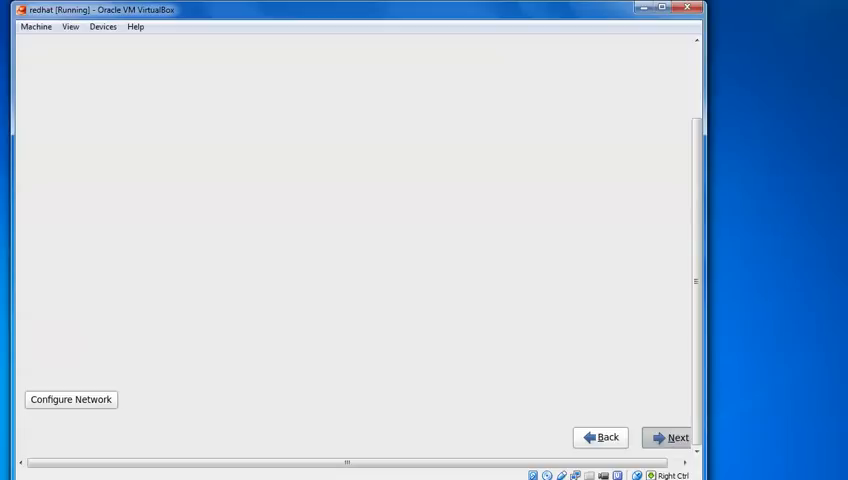
pyautogui.click(676, 436)
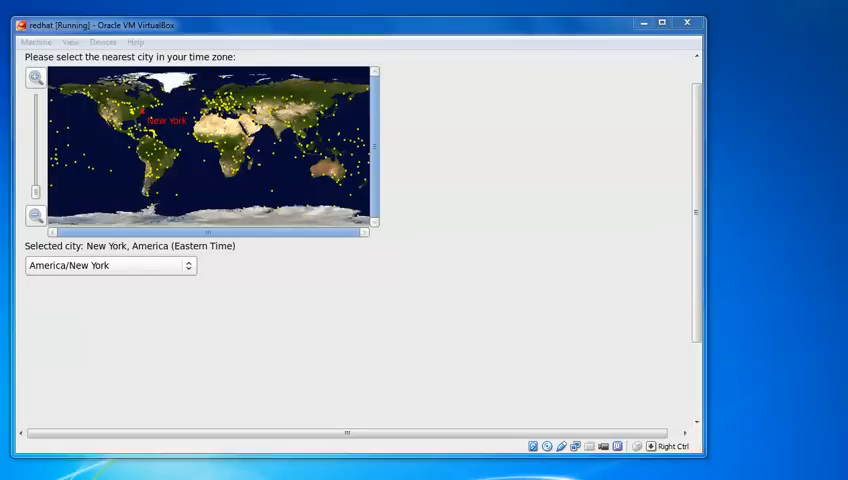
pyautogui.moveTo(324, 300)
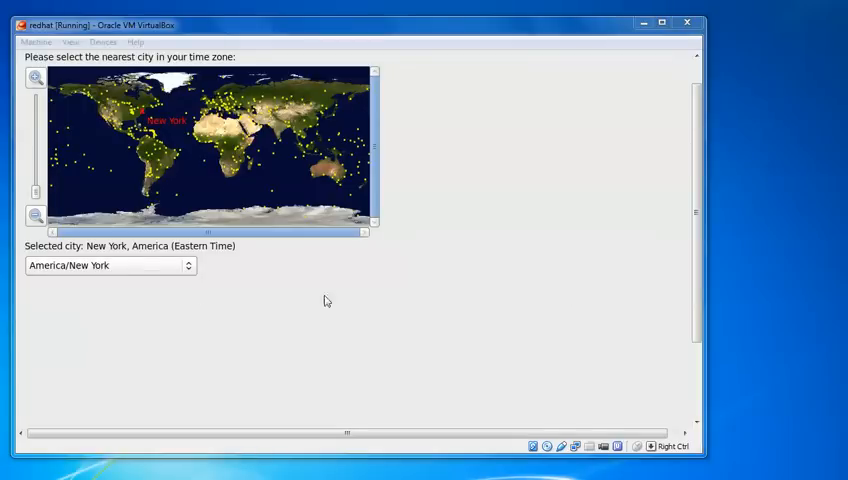
pyautogui.moveTo(116, 132)
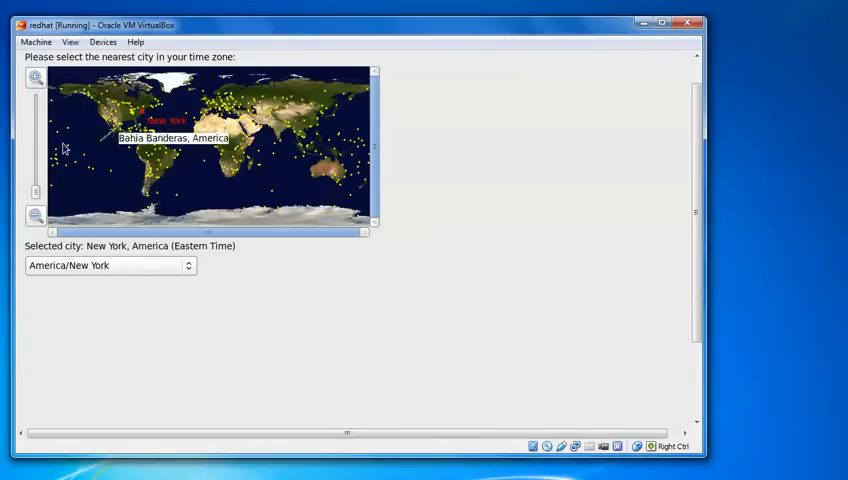
pyautogui.moveTo(268, 136)
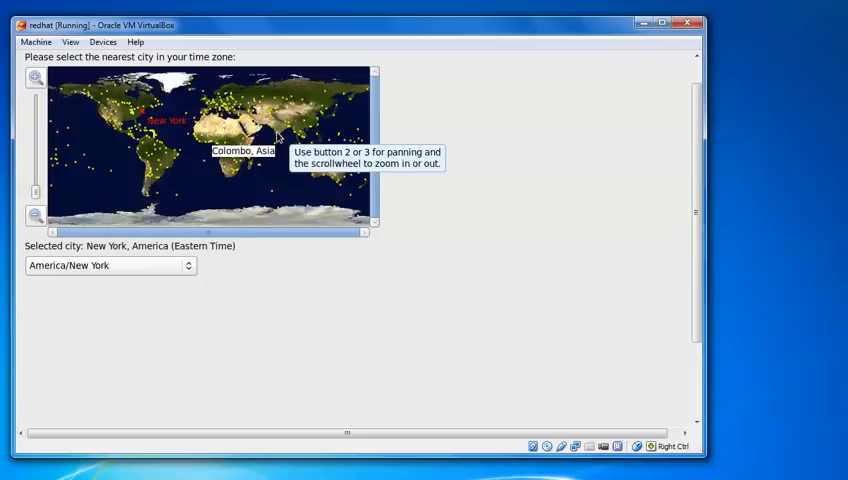
# Select Kolkata on the time zone map as Asia/Kolkata and continue
pyautogui.click(226, 156)
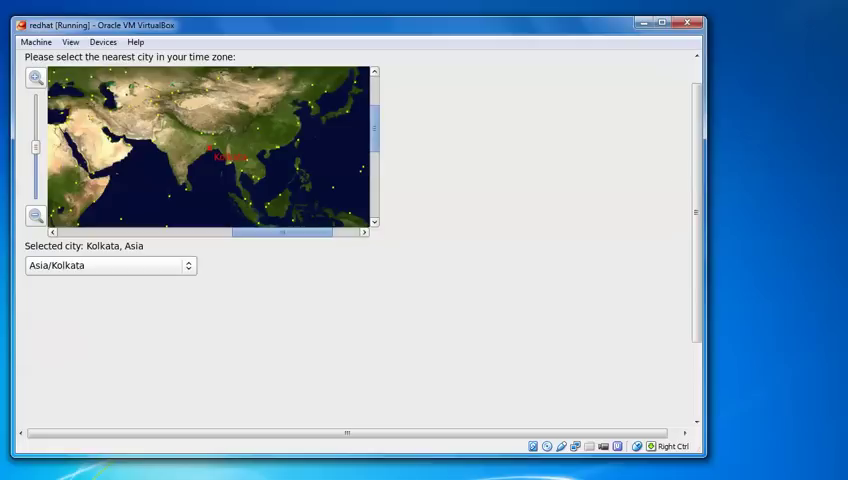
pyautogui.moveTo(426, 300)
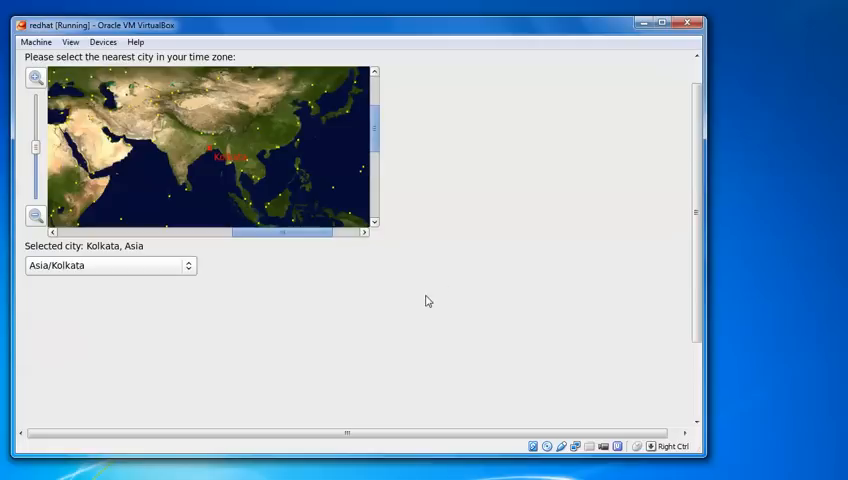
pyautogui.scroll(-3)
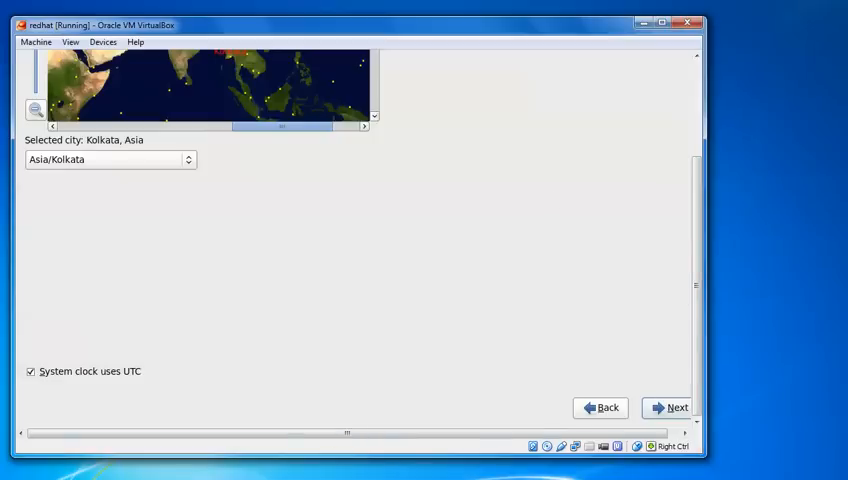
pyautogui.click(672, 408)
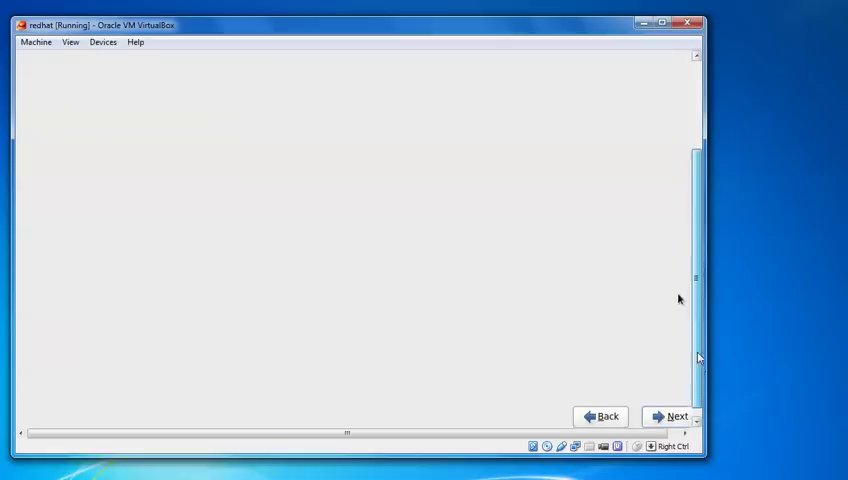
# Enter and confirm the root password, then move on to the installation type step
pyautogui.click(676, 416)
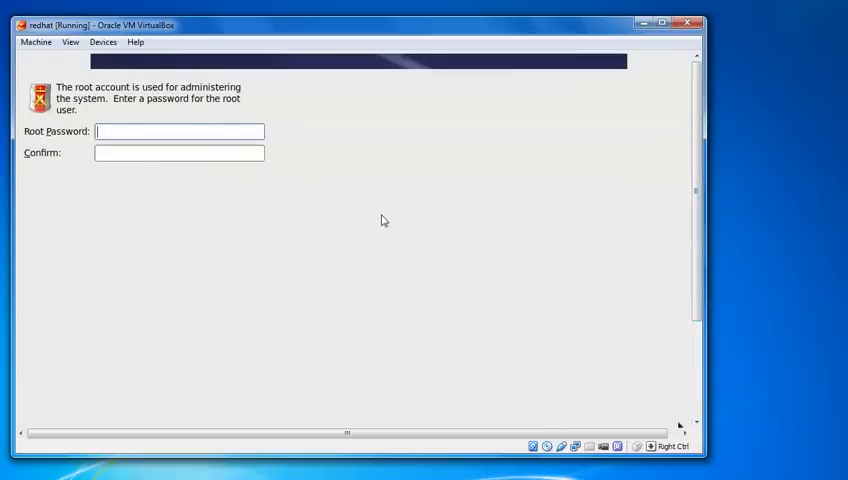
pyautogui.moveTo(150, 118)
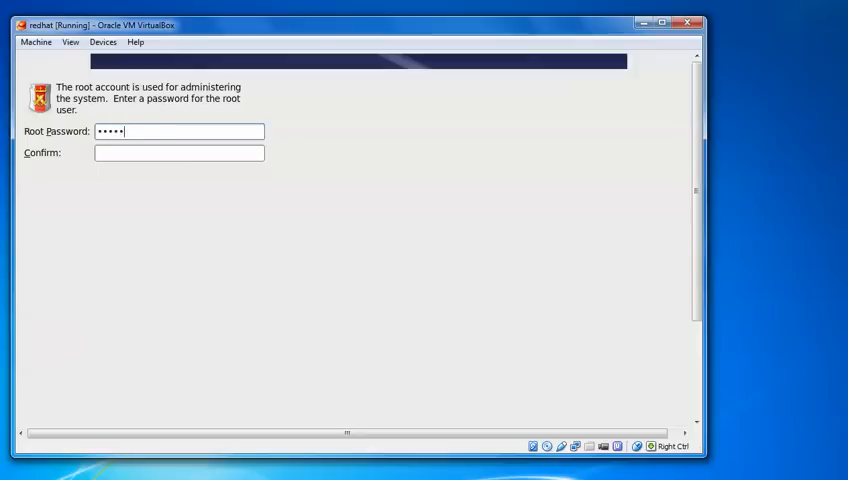
pyautogui.write('•')
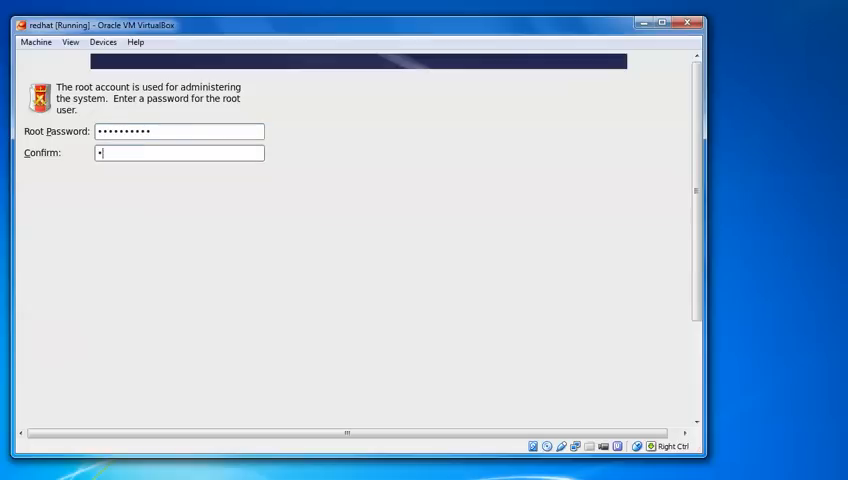
pyautogui.write('•••••')
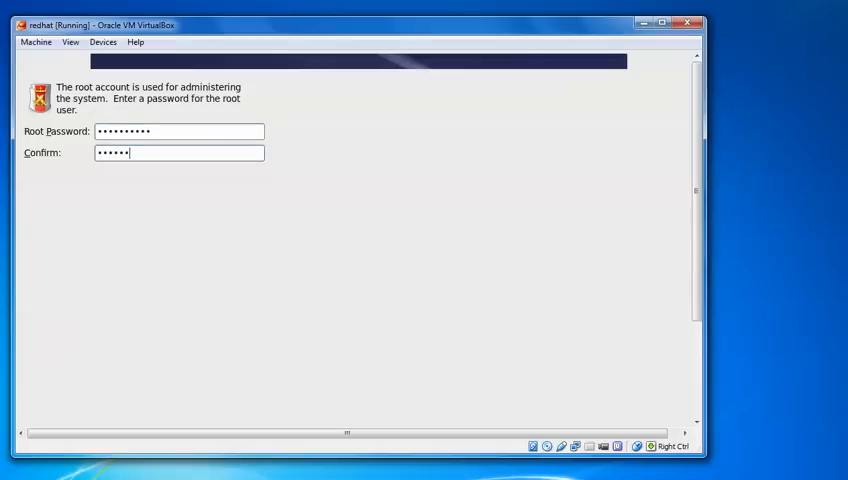
pyautogui.write('••••')
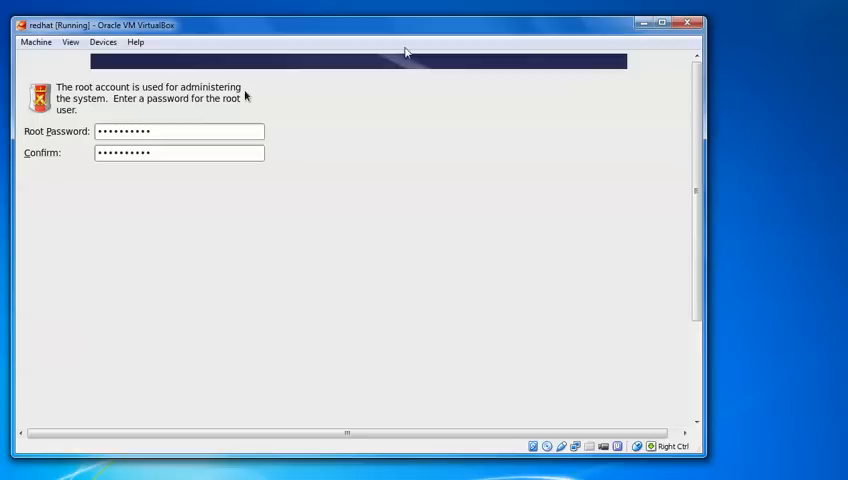
pyautogui.moveTo(452, 186)
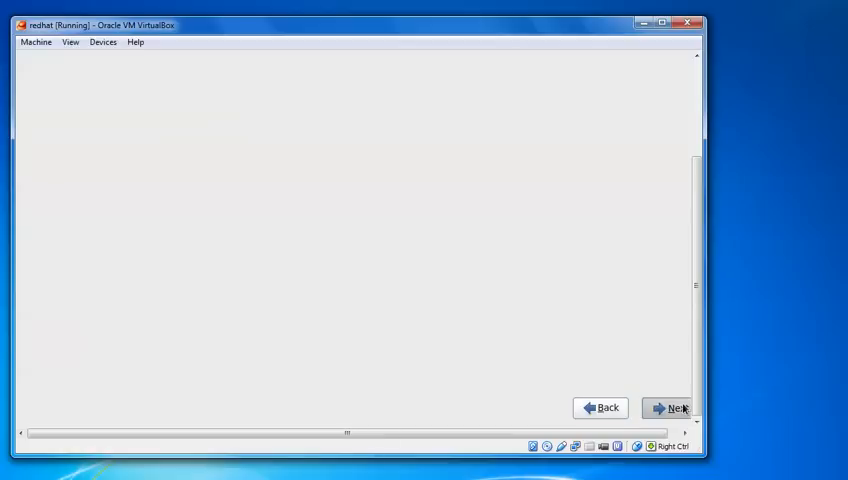
pyautogui.click(668, 408)
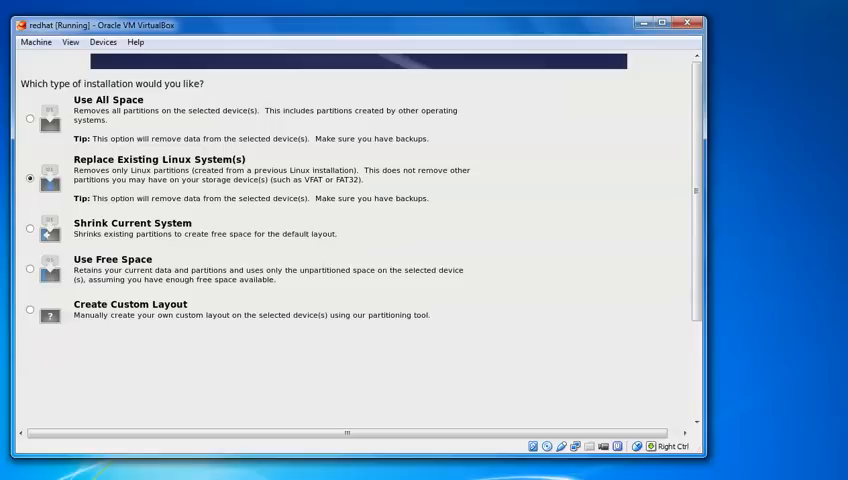
pyautogui.moveTo(130, 392)
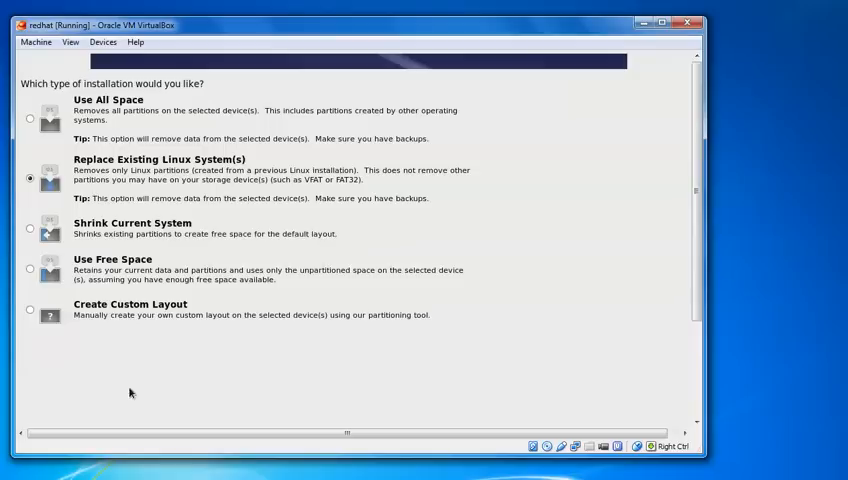
# Choose 'Replace Existing Linux System(s)' with partition review enabled and continue to the layout screen
pyautogui.click(30, 308)
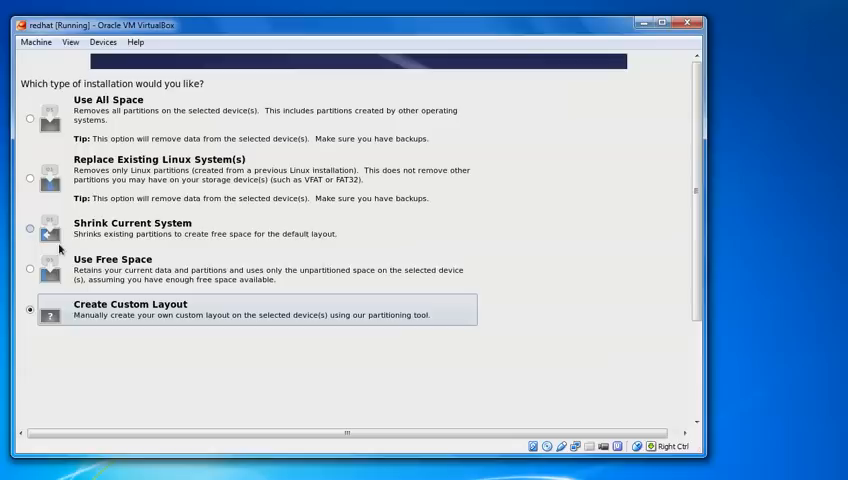
pyautogui.click(30, 268)
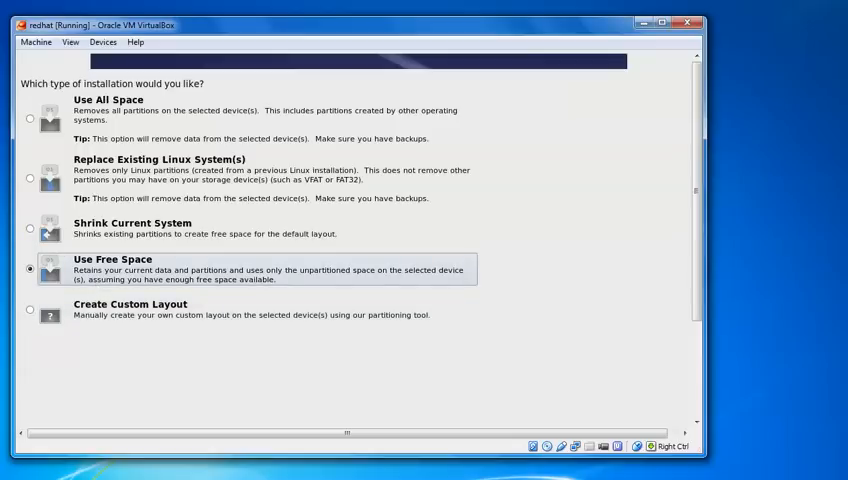
pyautogui.moveTo(596, 404)
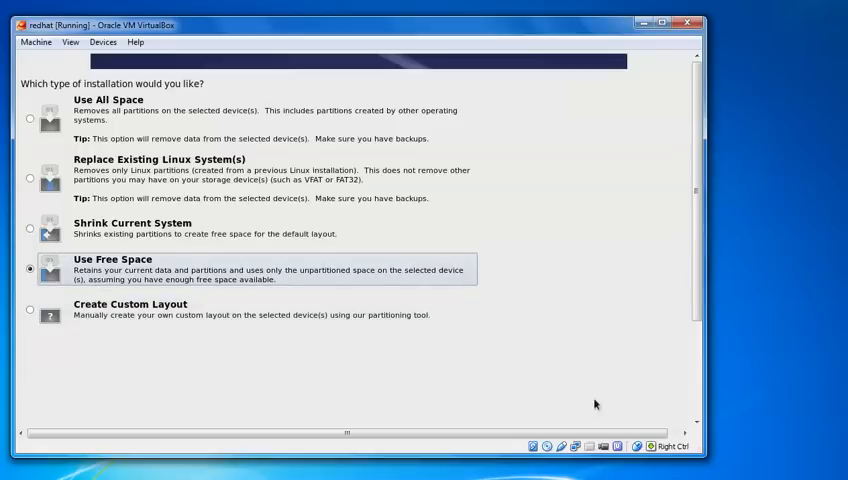
pyautogui.click(30, 178)
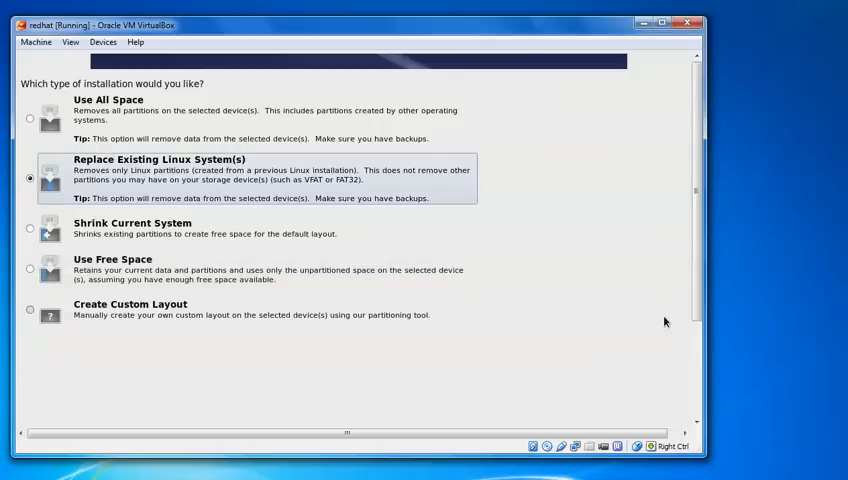
pyautogui.moveTo(644, 170)
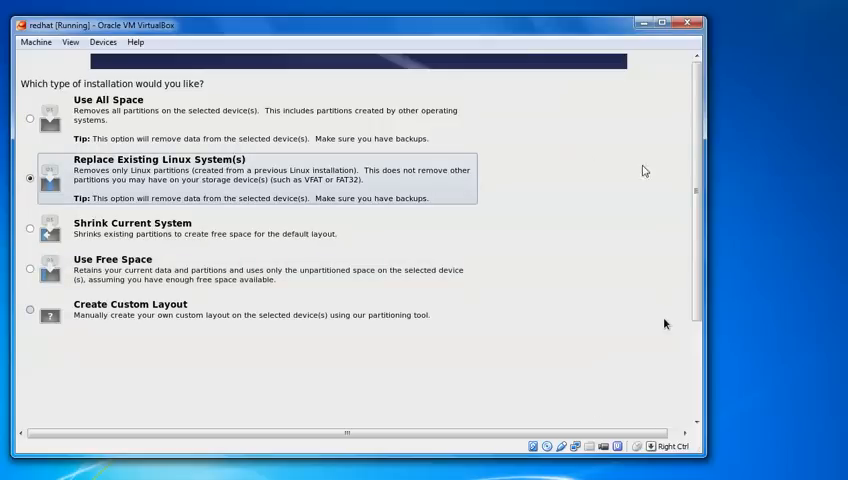
pyautogui.scroll(-3)
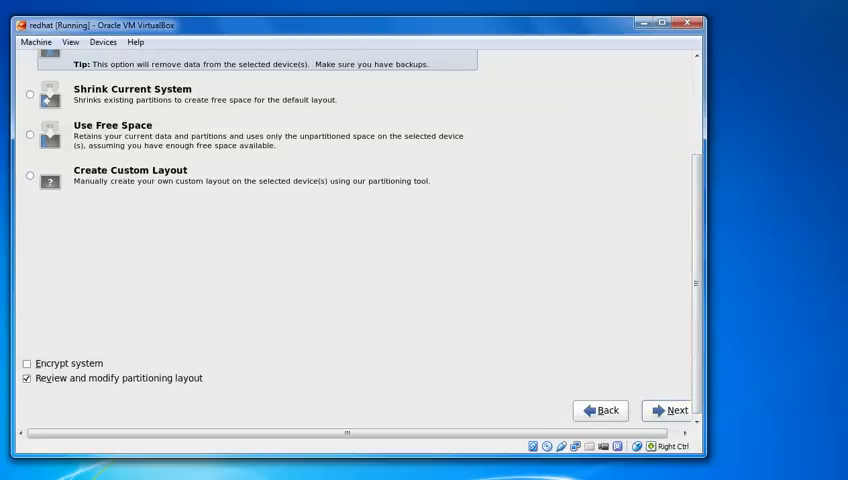
pyautogui.click(672, 410)
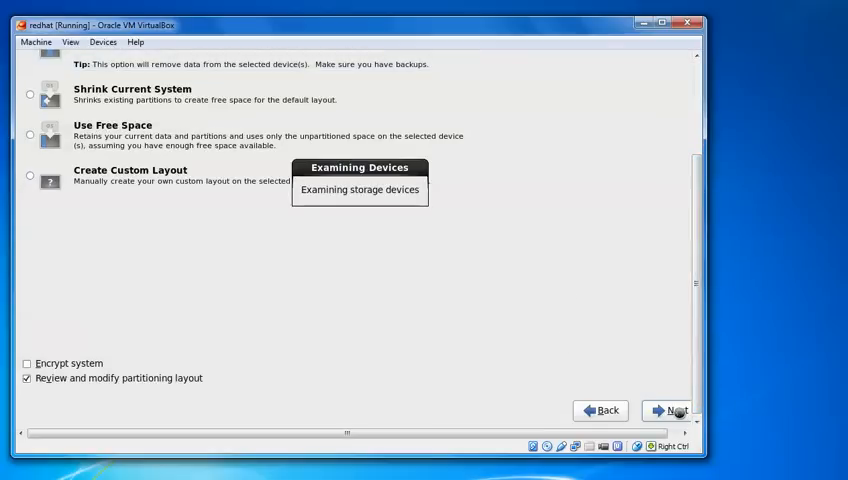
pyautogui.click(674, 410)
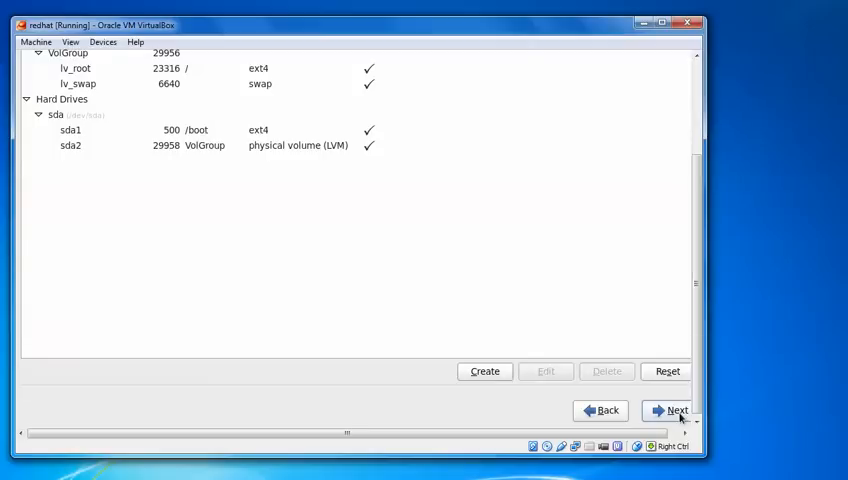
pyautogui.moveTo(566, 292)
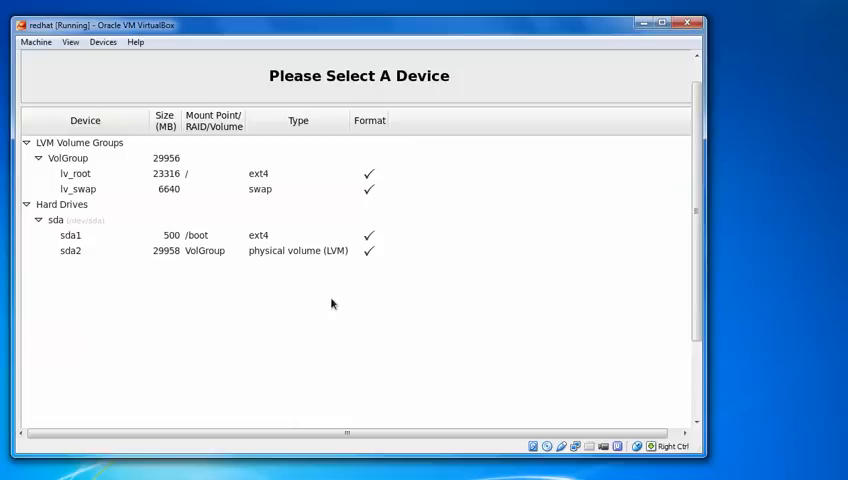
pyautogui.moveTo(164, 200)
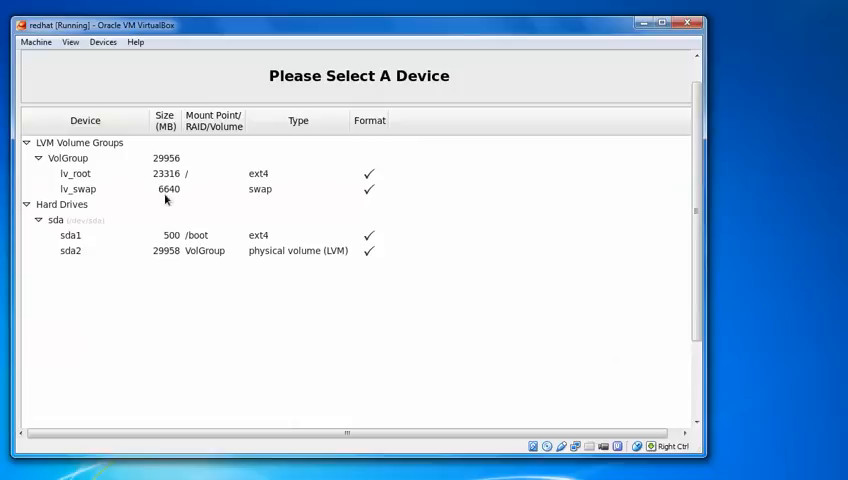
pyautogui.moveTo(146, 200)
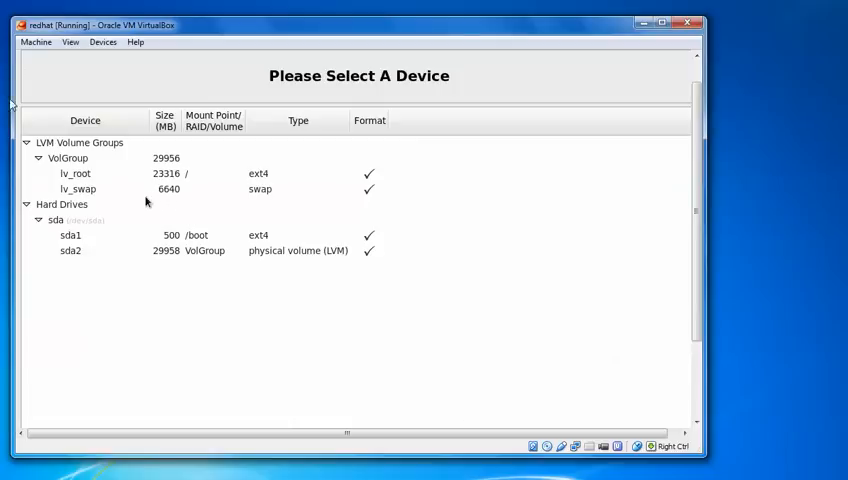
pyautogui.moveTo(166, 226)
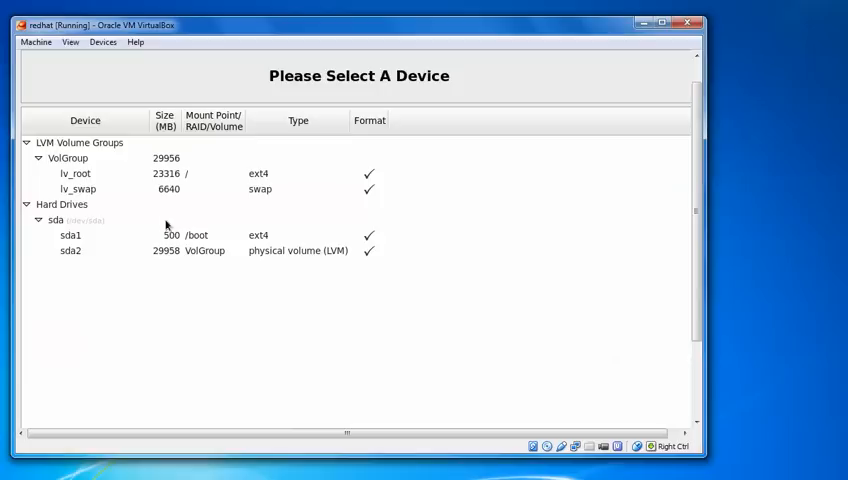
pyautogui.moveTo(176, 232)
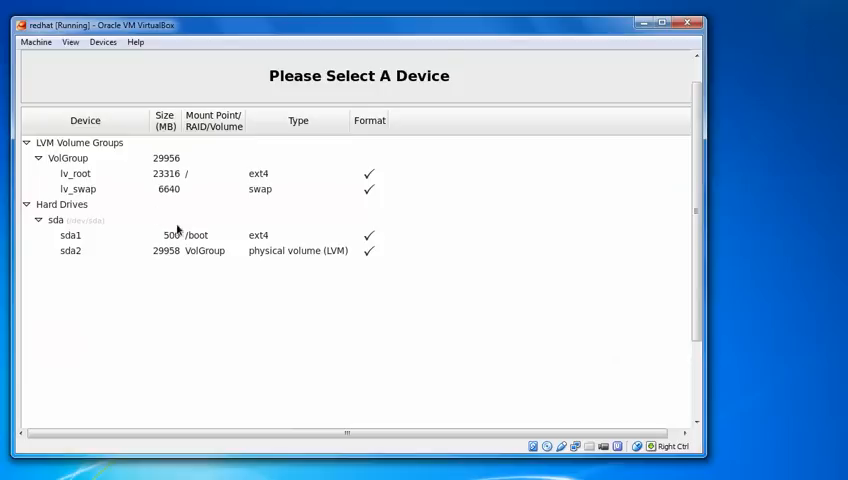
# Review the sda drive with 500 MB /boot on sda1 and the 29958 MB VolGroup LVM on sda2
pyautogui.click(56, 220)
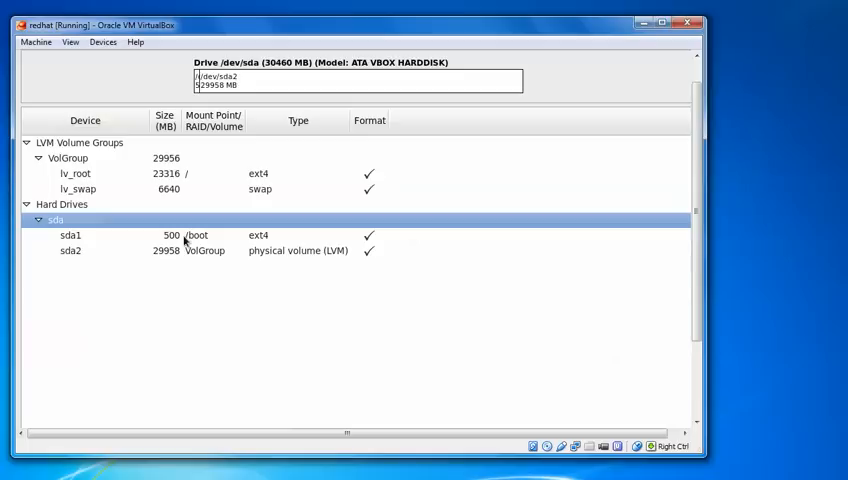
pyautogui.moveTo(210, 256)
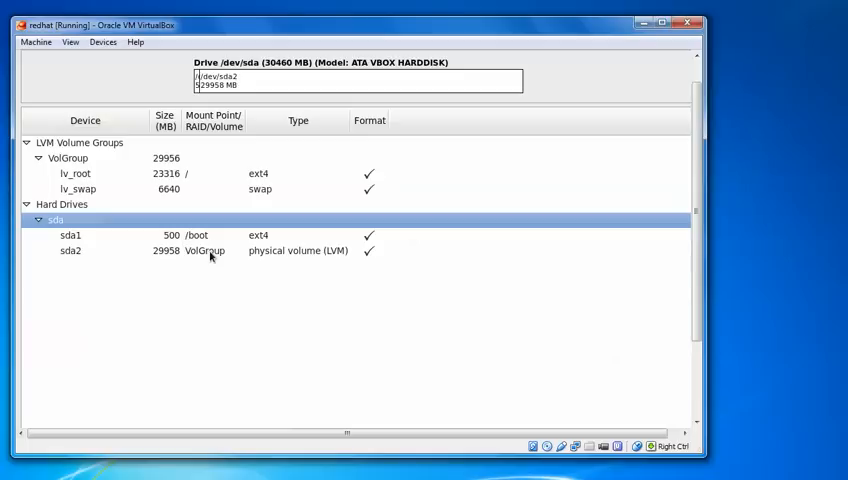
pyautogui.moveTo(212, 256)
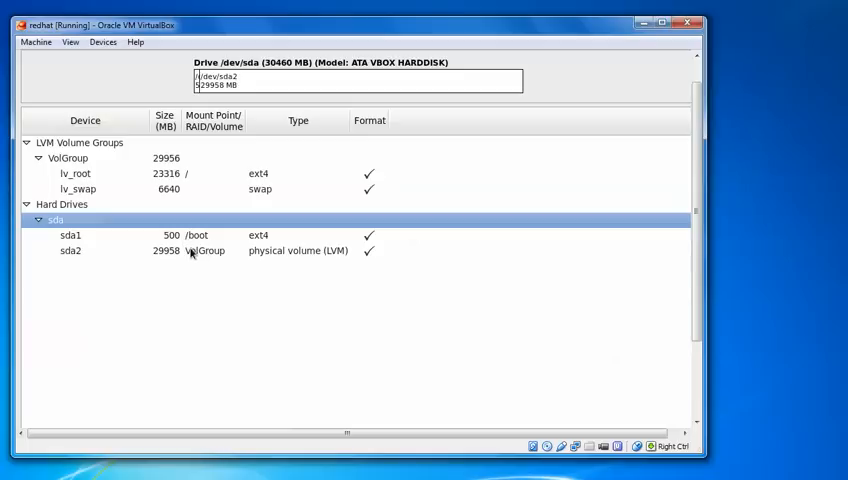
pyautogui.moveTo(458, 304)
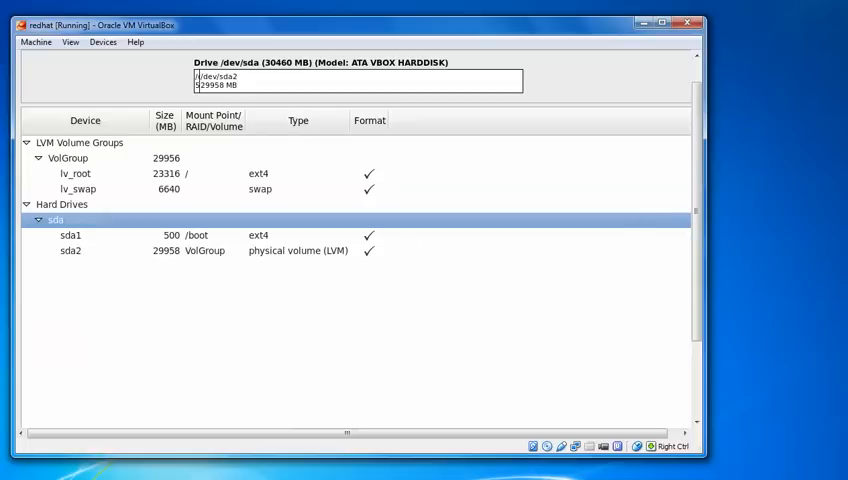
pyautogui.moveTo(678, 228)
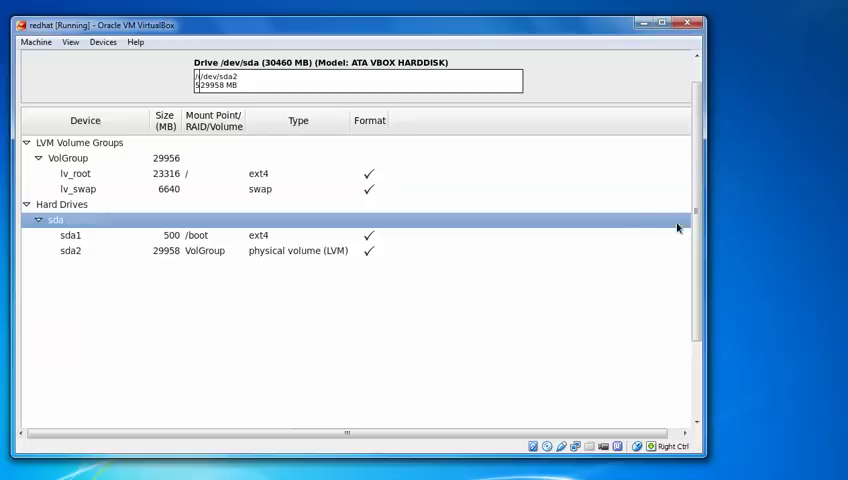
pyautogui.moveTo(616, 192)
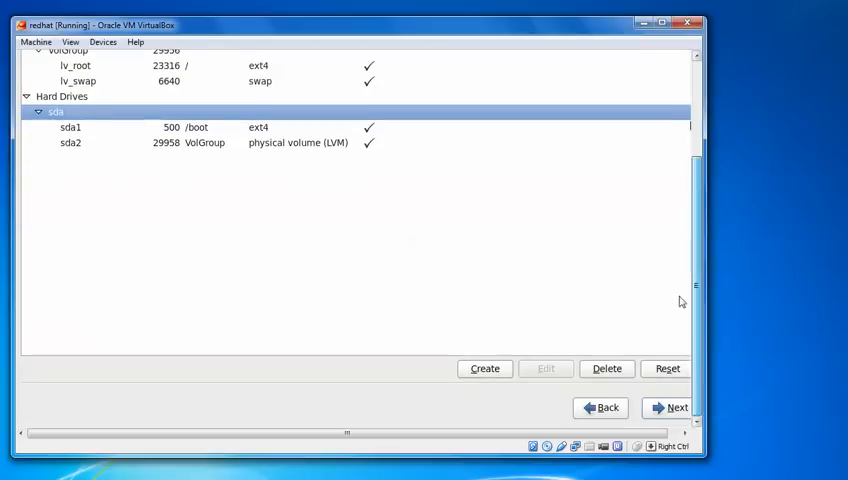
pyautogui.moveTo(492, 300)
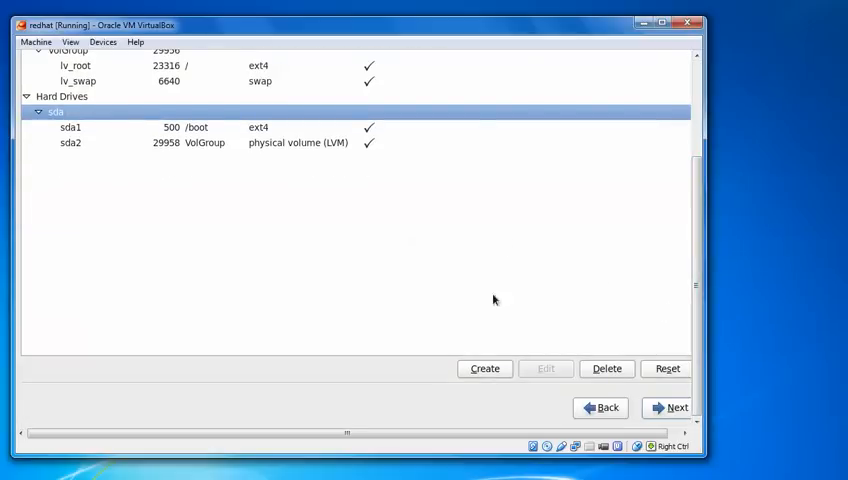
pyautogui.moveTo(276, 190)
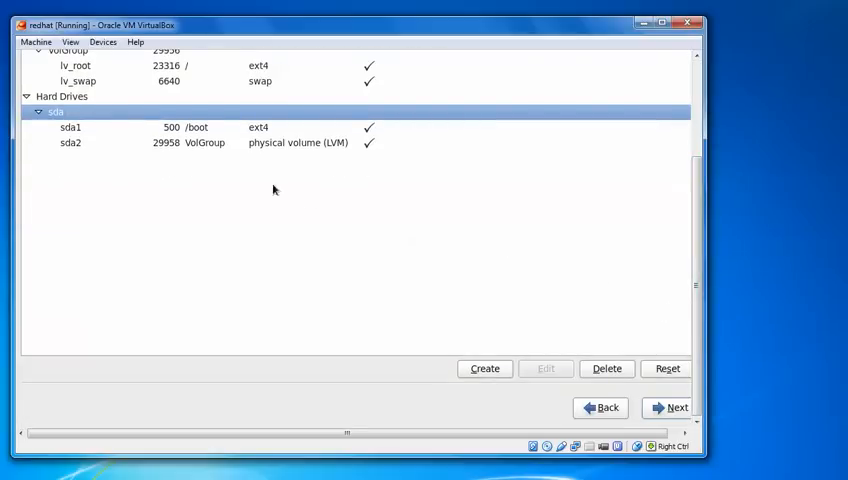
pyautogui.click(70, 142)
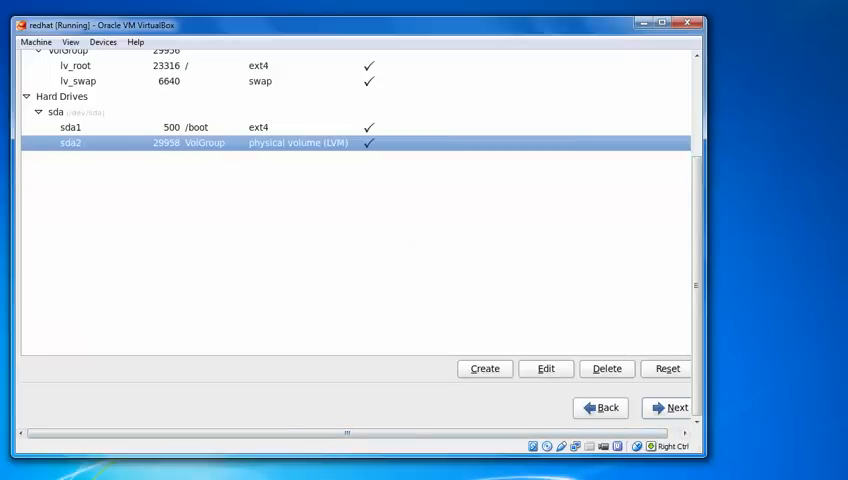
pyautogui.moveTo(656, 350)
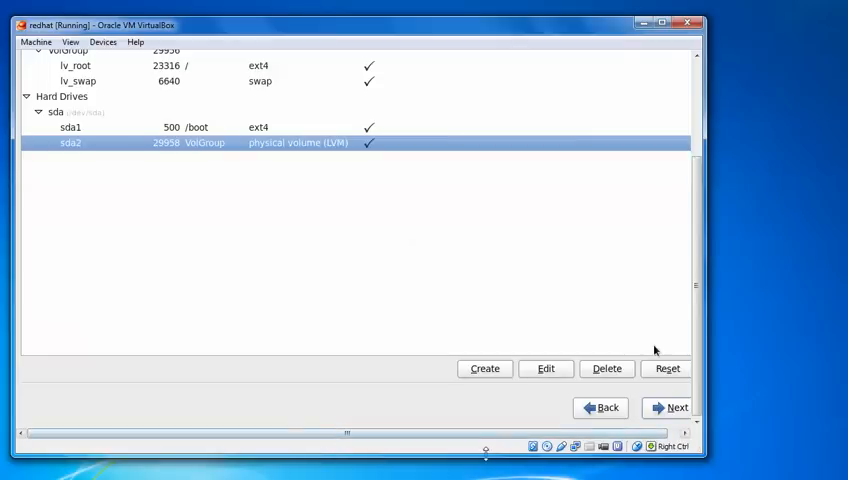
pyautogui.moveTo(652, 336)
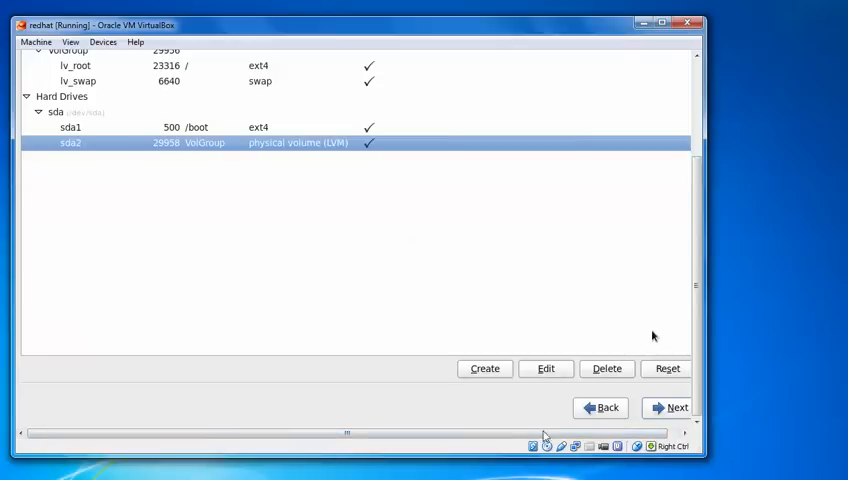
pyautogui.moveTo(388, 64)
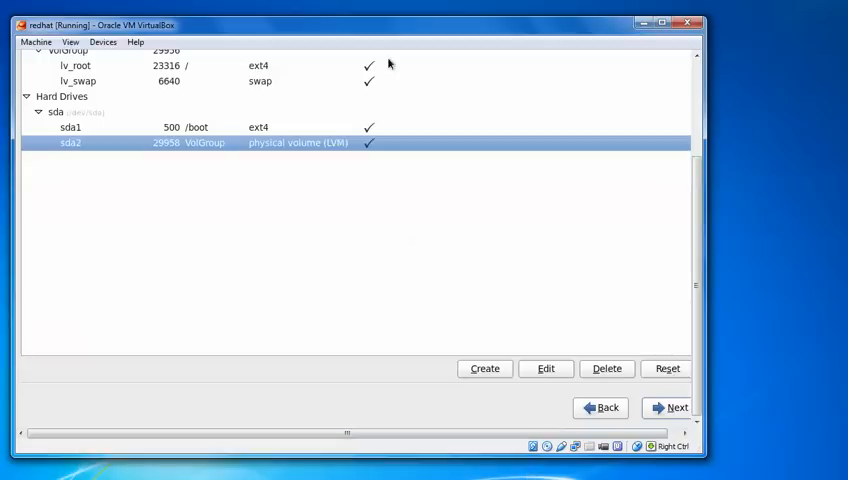
pyautogui.moveTo(564, 286)
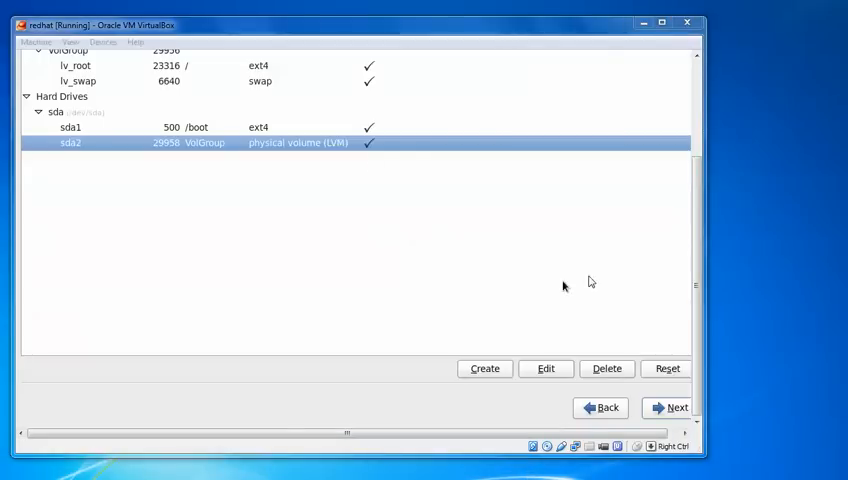
# Accept the partition layout so formatting of the ext4 root on VolGroup lv_root begins
pyautogui.click(668, 408)
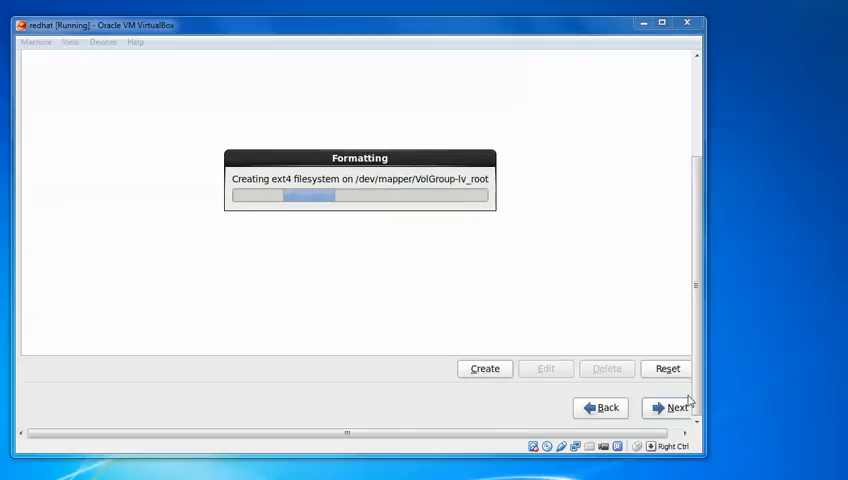
pyautogui.moveTo(520, 100)
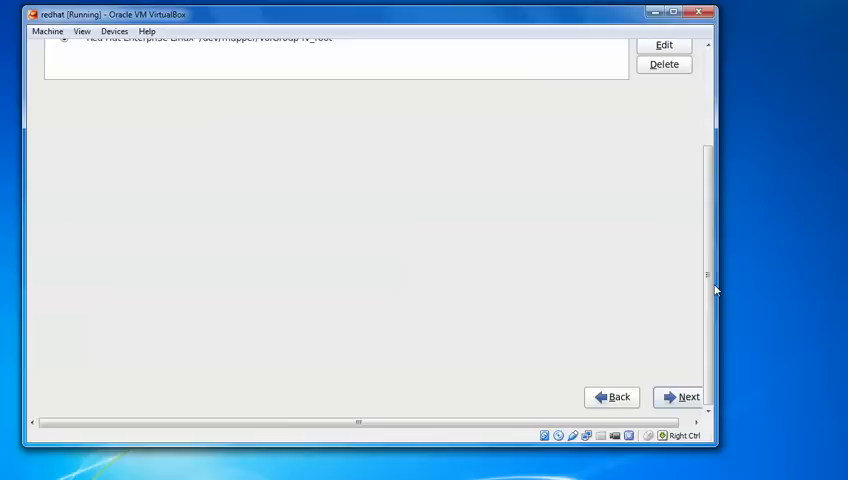
pyautogui.scroll(3)
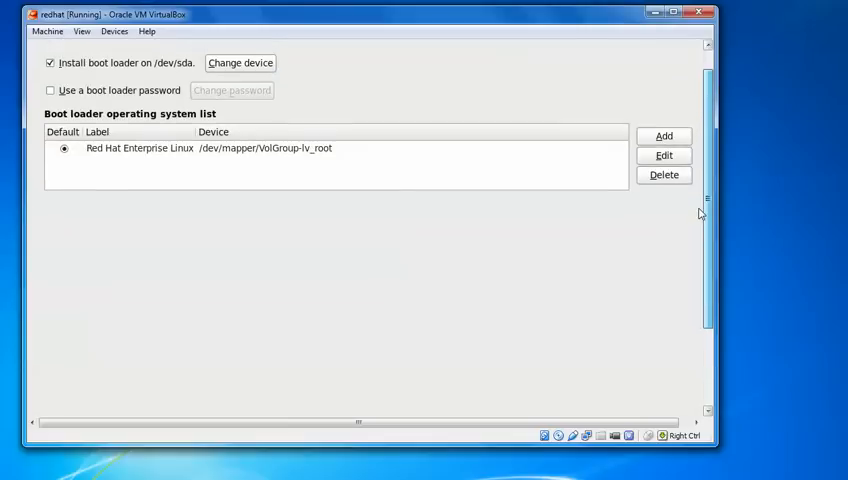
pyautogui.moveTo(352, 176)
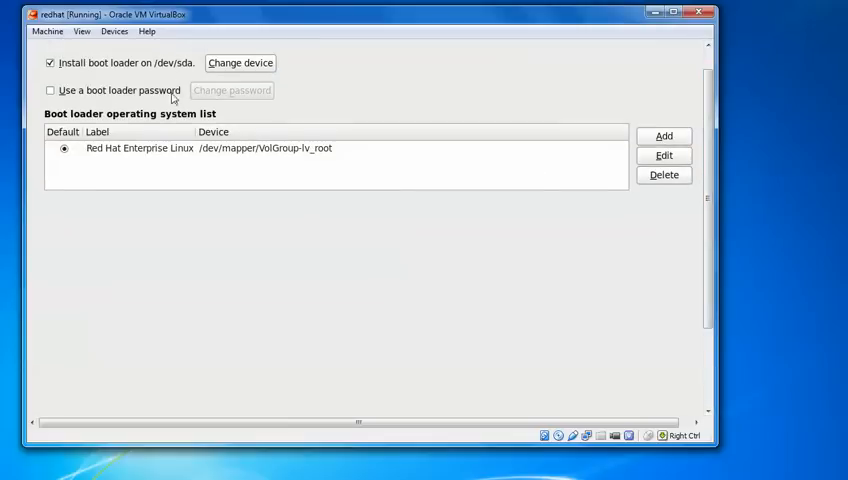
pyautogui.moveTo(200, 180)
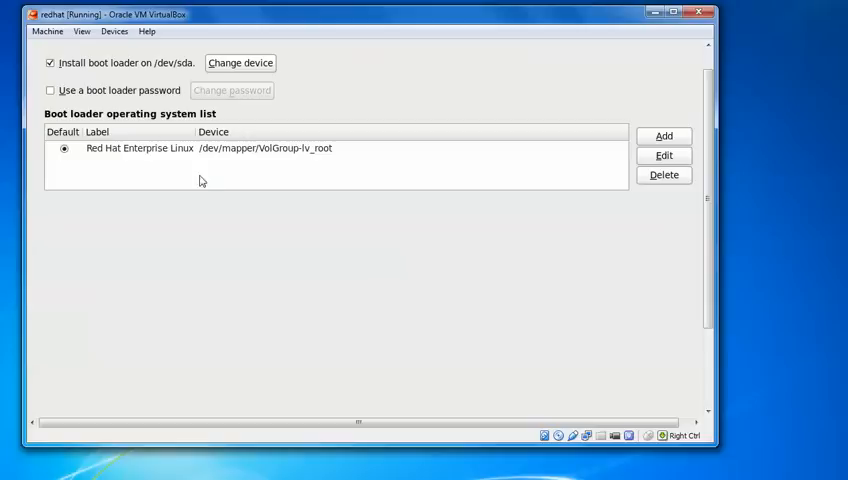
pyautogui.scroll(-3)
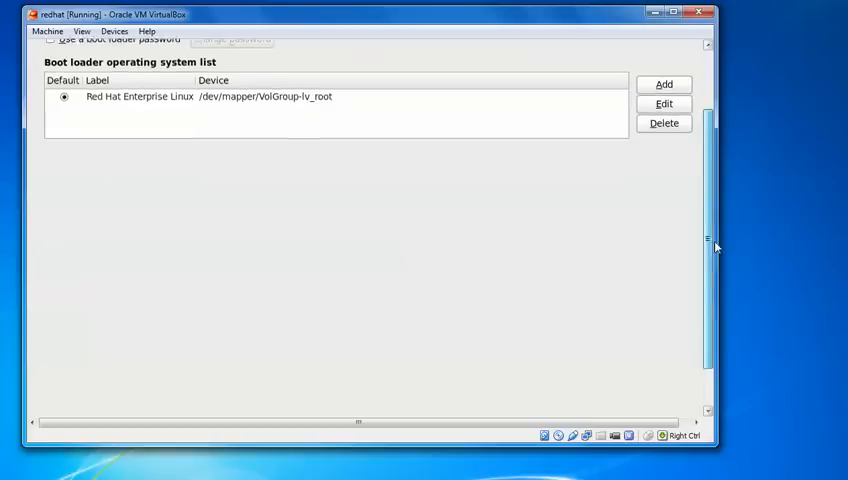
pyautogui.scroll(-3)
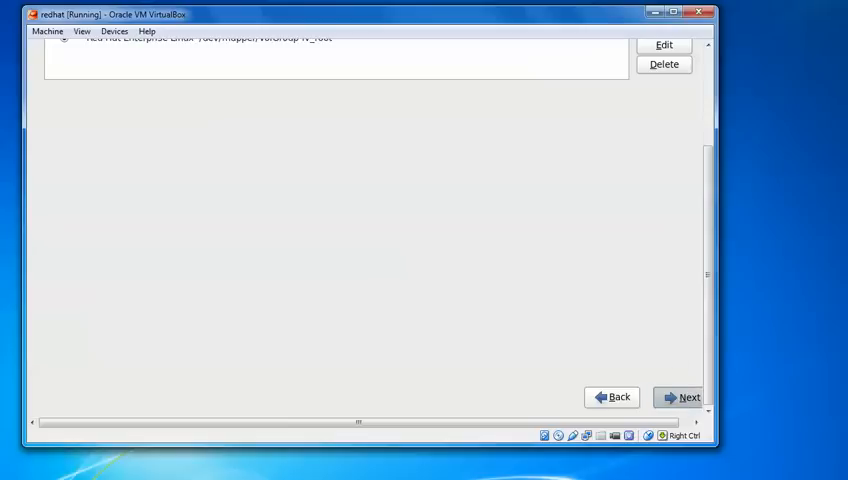
# Accept the default boot loader and browse the software list, leaving Basic Server selected
pyautogui.click(686, 396)
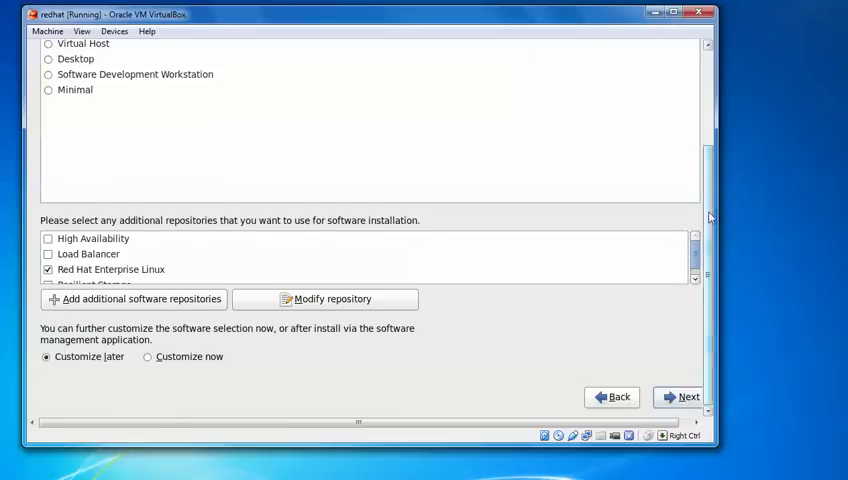
pyautogui.scroll(3)
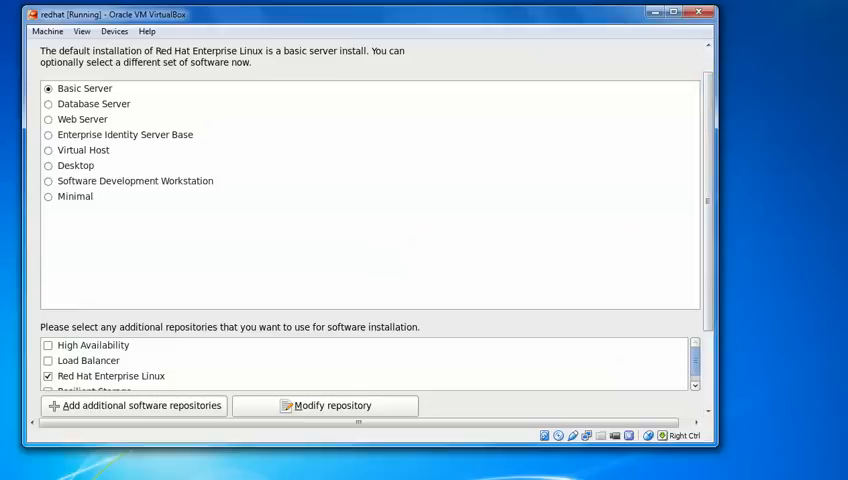
pyautogui.moveTo(110, 256)
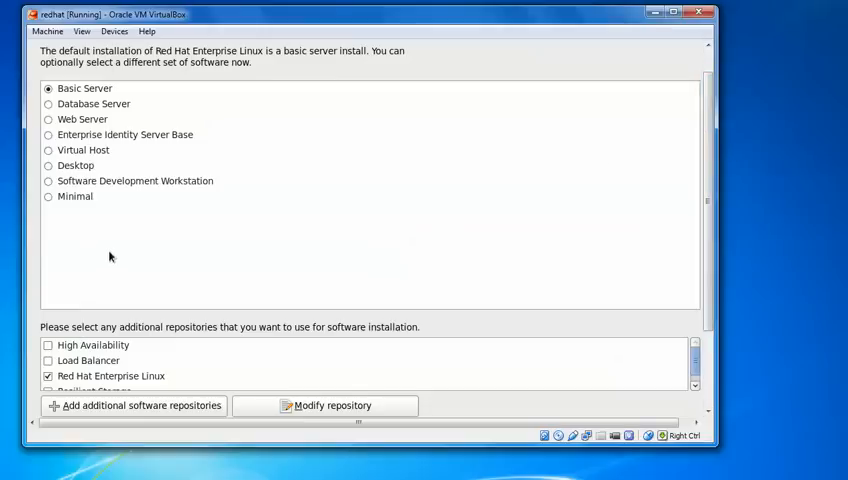
pyautogui.moveTo(276, 154)
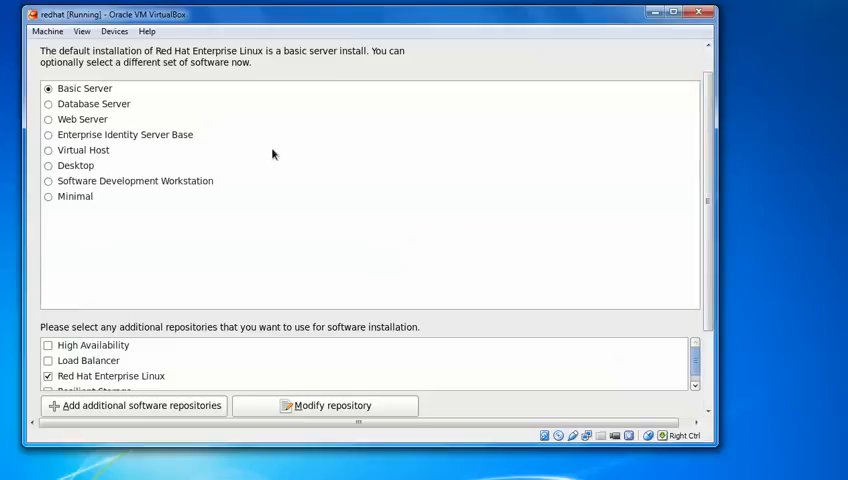
pyautogui.click(84, 148)
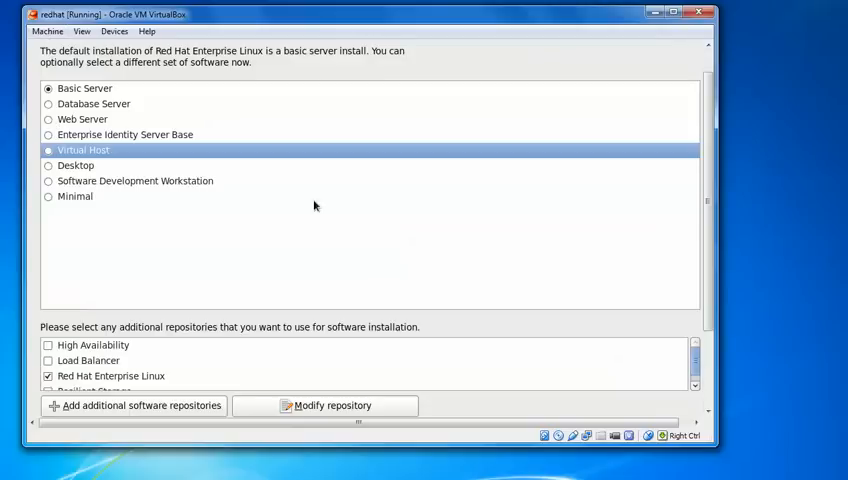
pyautogui.moveTo(482, 188)
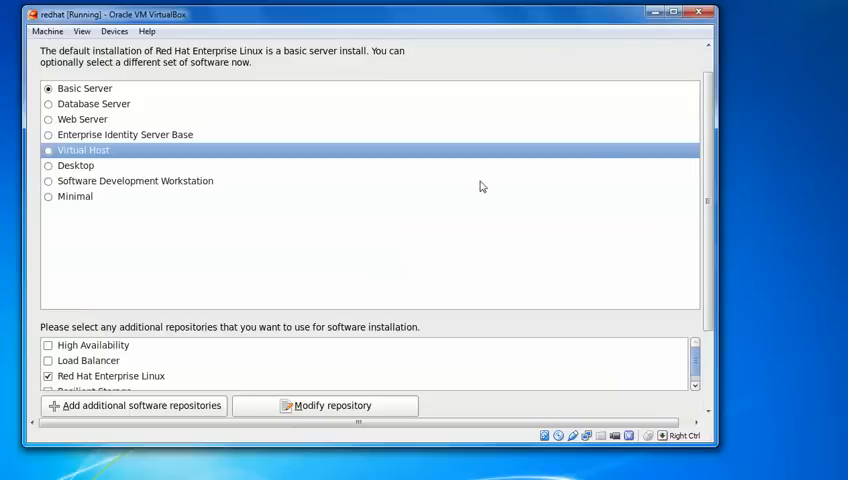
pyautogui.moveTo(88, 134)
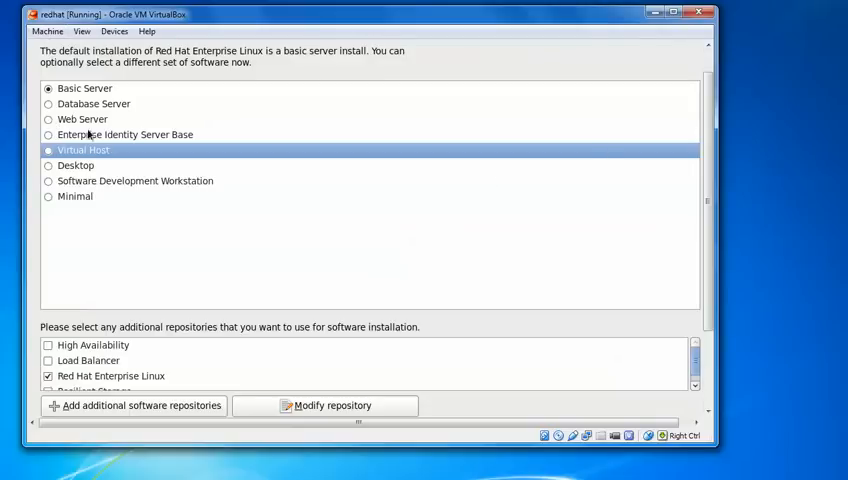
pyautogui.moveTo(128, 164)
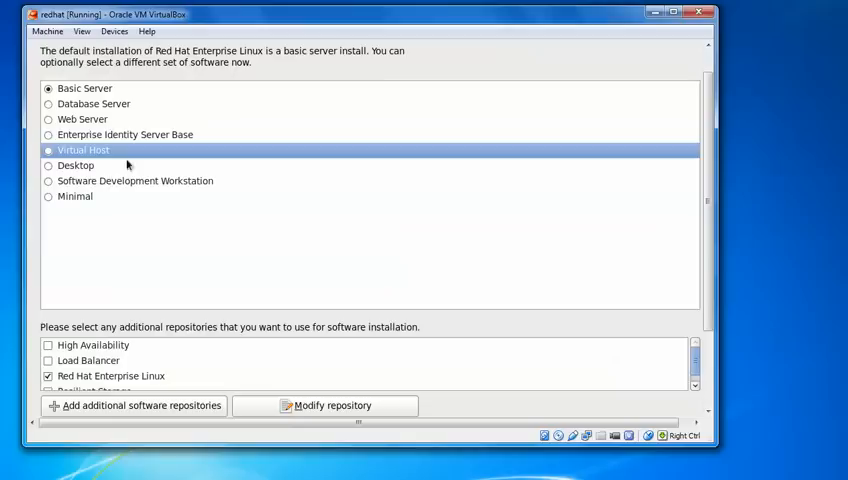
pyautogui.moveTo(352, 336)
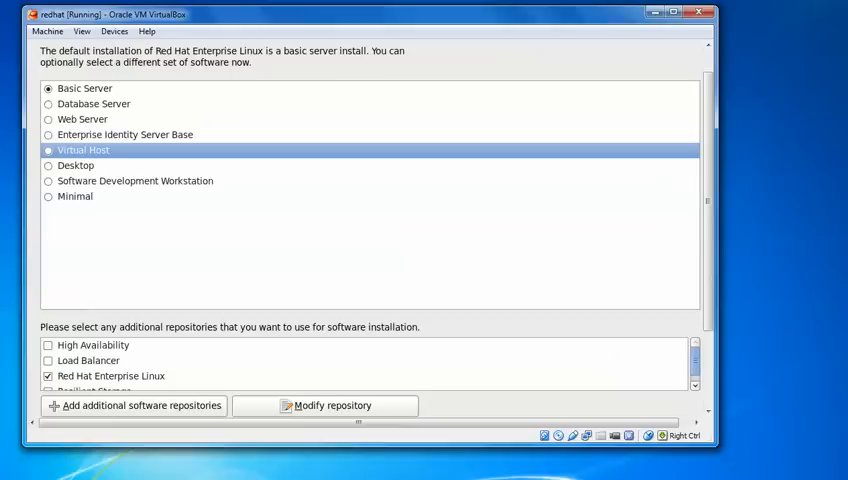
pyautogui.moveTo(560, 184)
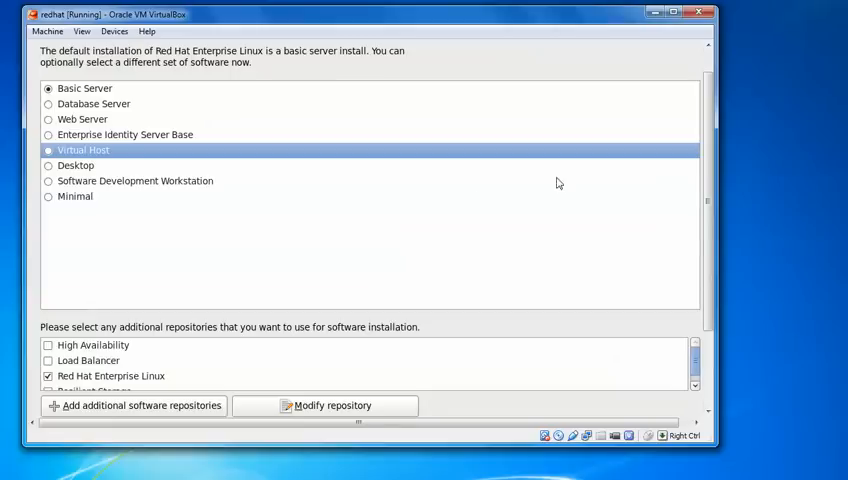
pyautogui.scroll(-3)
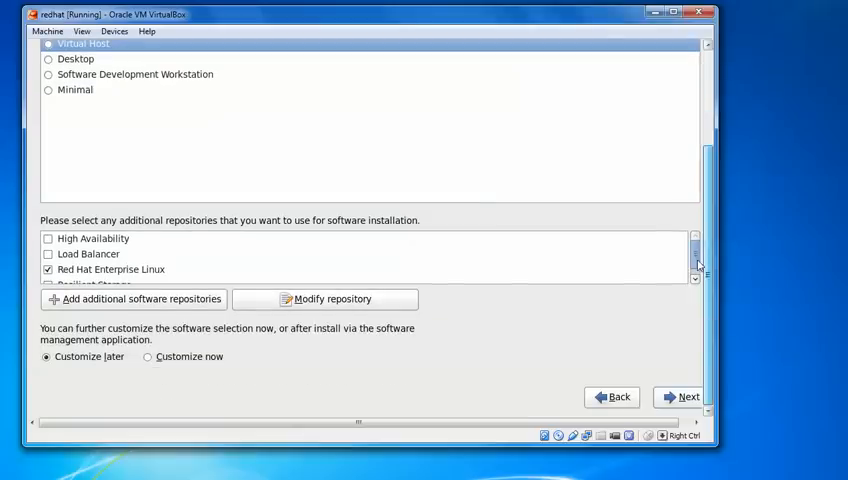
pyautogui.moveTo(520, 376)
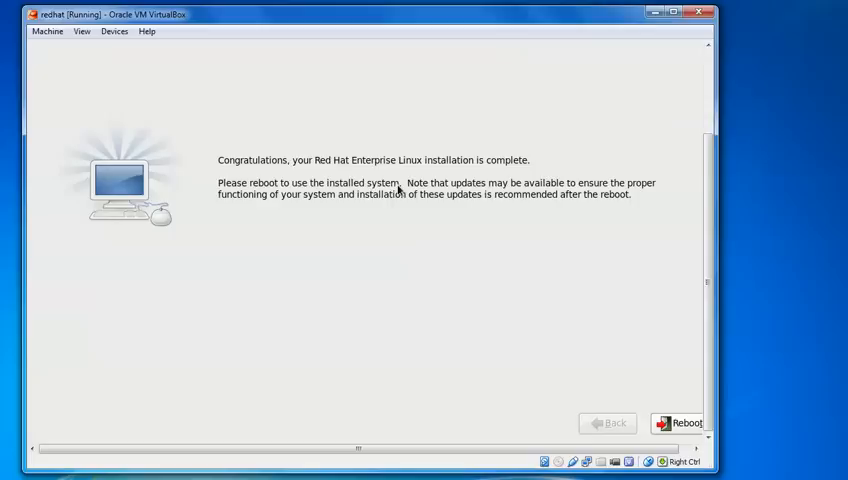
pyautogui.moveTo(326, 176)
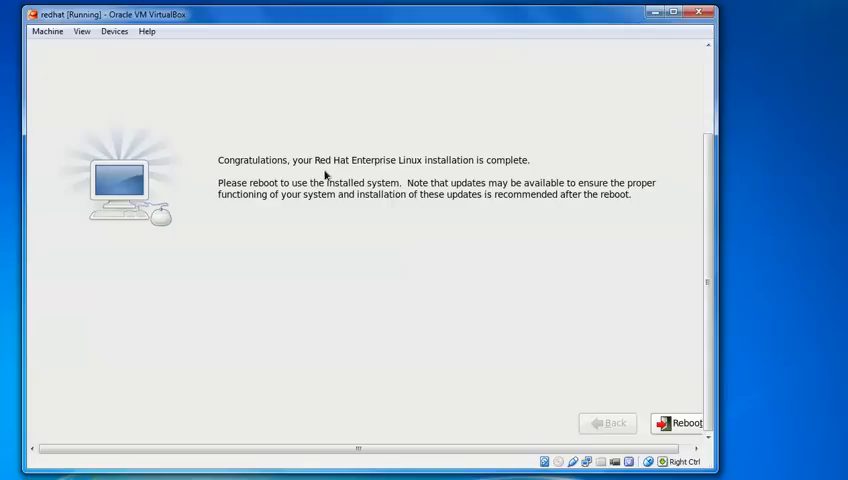
pyautogui.moveTo(512, 364)
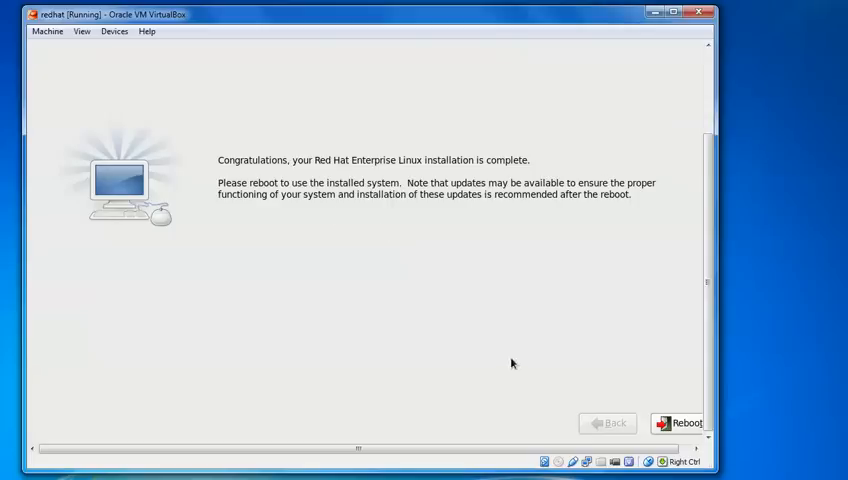
pyautogui.moveTo(408, 182)
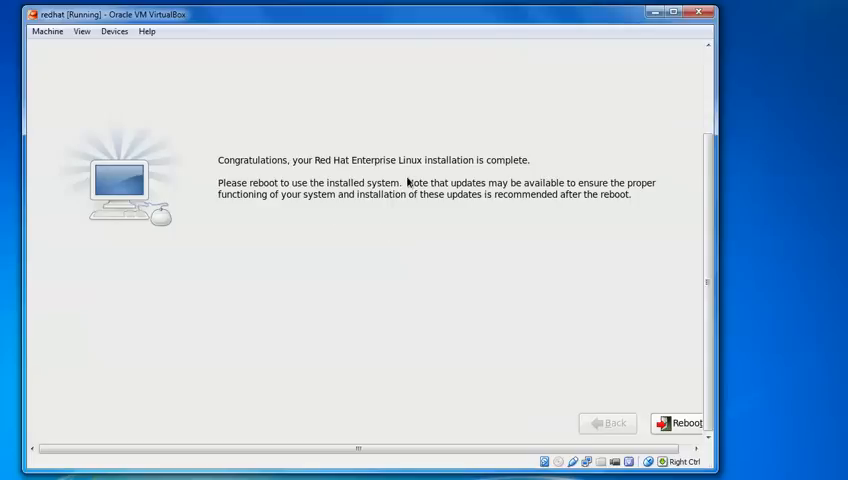
pyautogui.moveTo(648, 224)
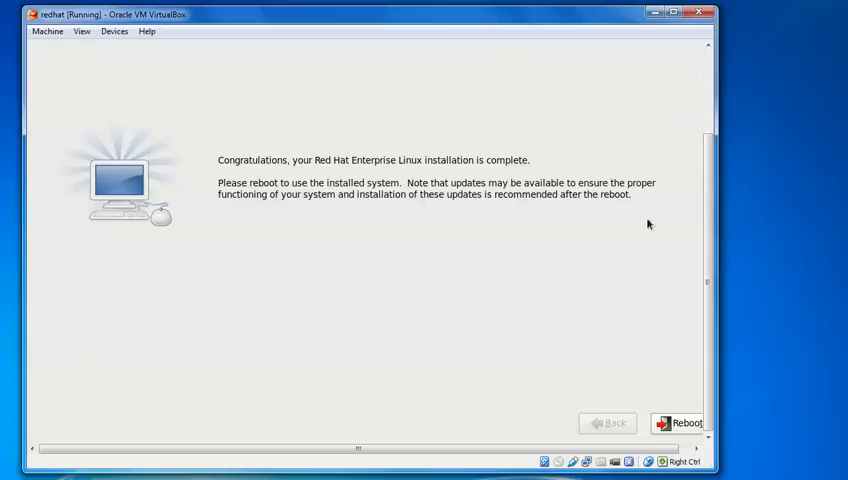